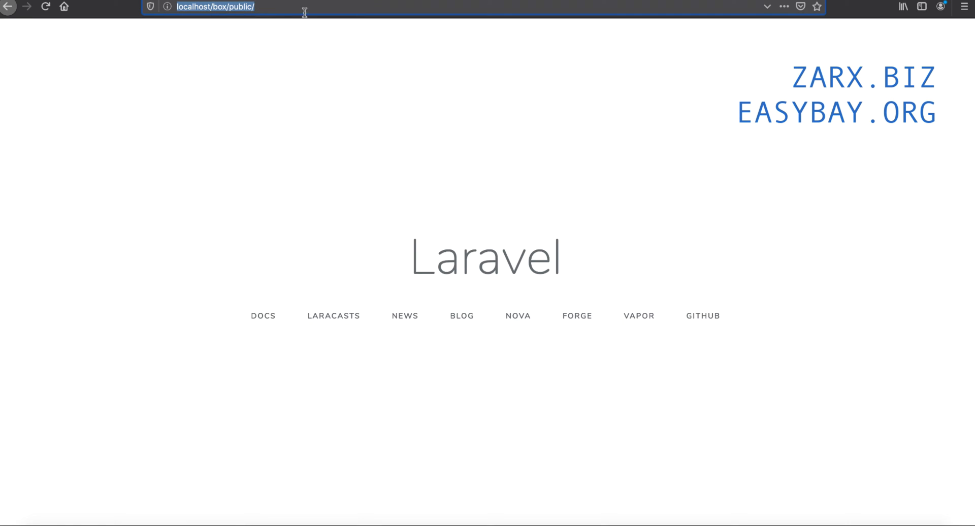
mouse_move(246, 26)
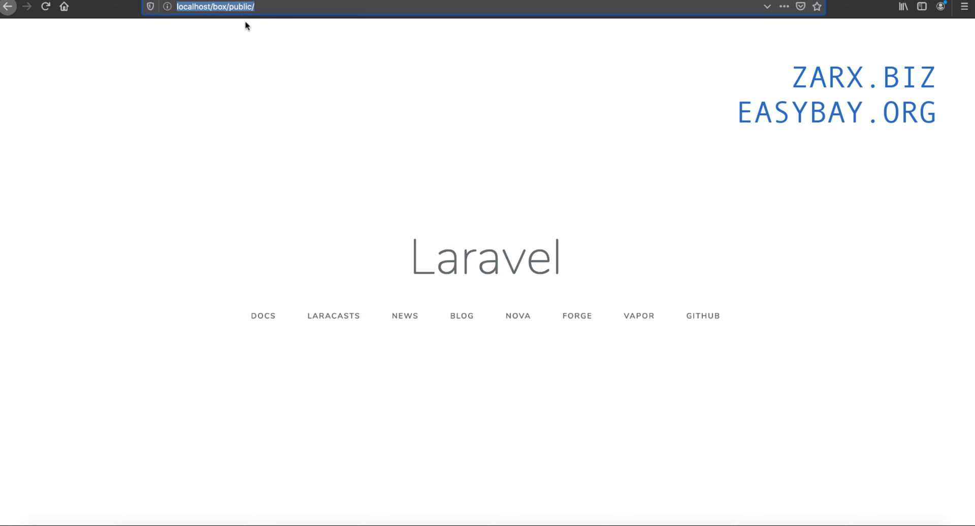
mouse_move(260, 29)
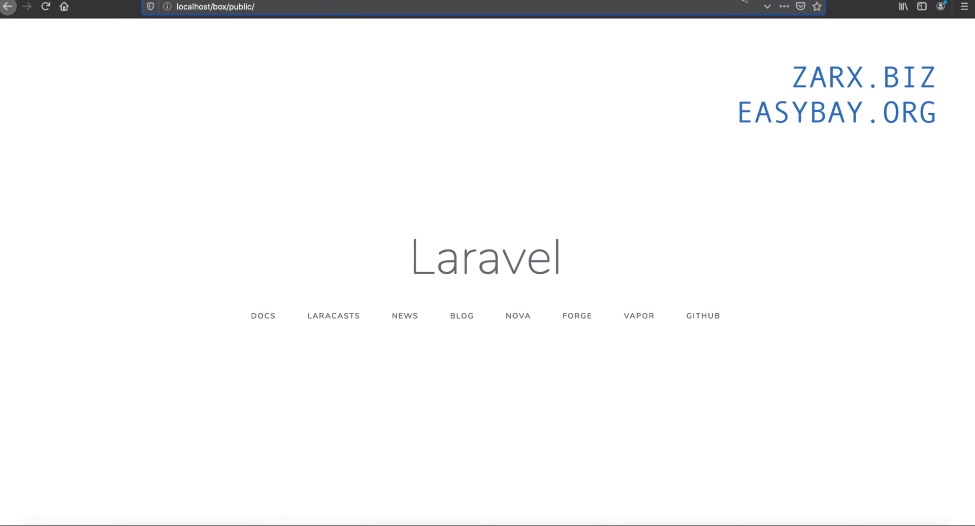
mouse_move(217, 353)
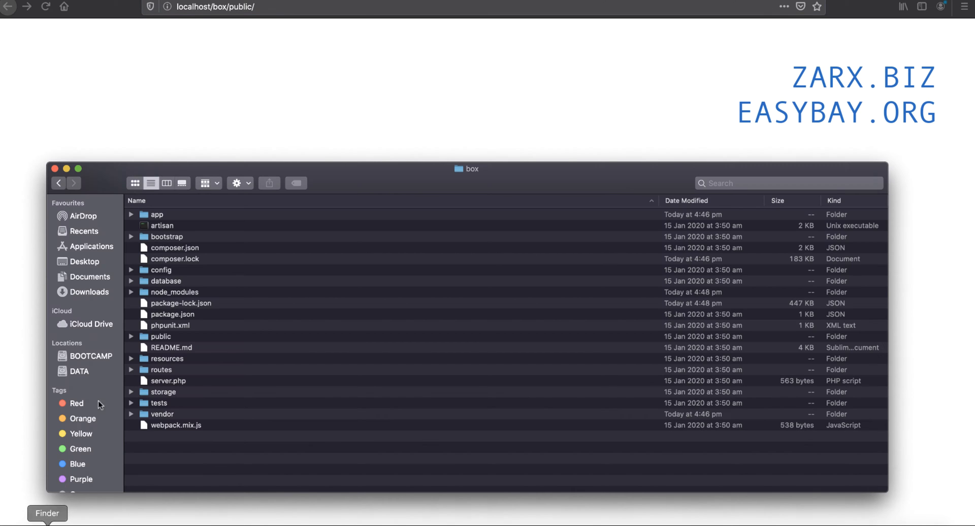
Step: Navigate from Applications into XAMPP's etc folder and then its extra subfolder
left_click(90, 246)
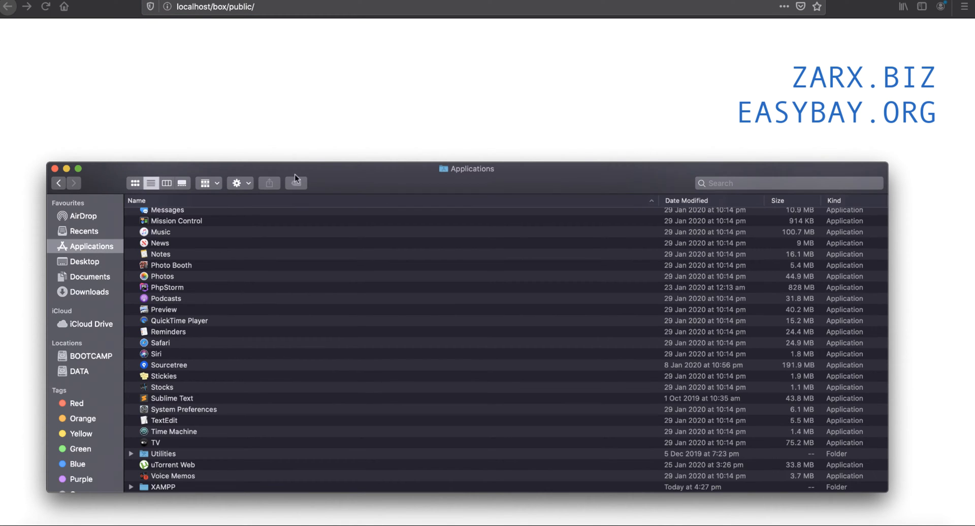
left_click_drag(466, 168, 466, 112)
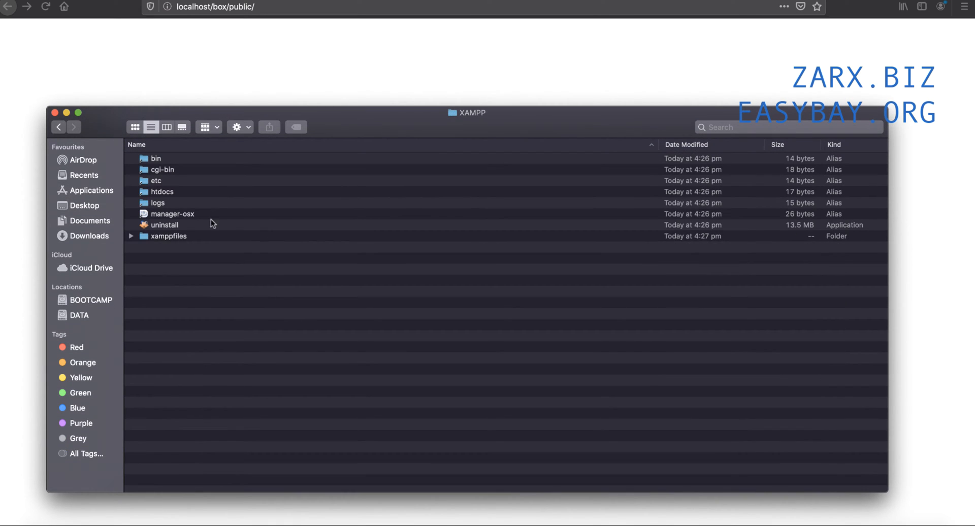
mouse_move(189, 216)
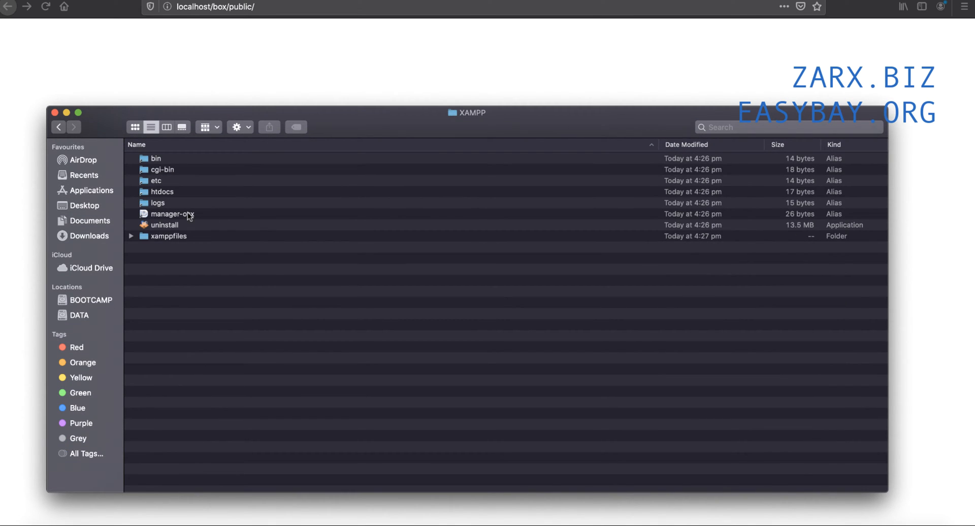
left_click(157, 181)
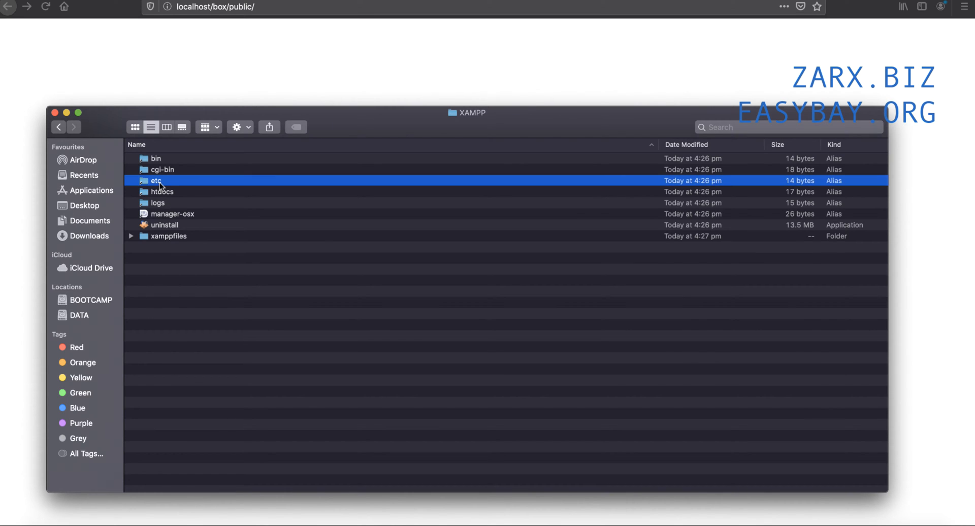
double_click(156, 181)
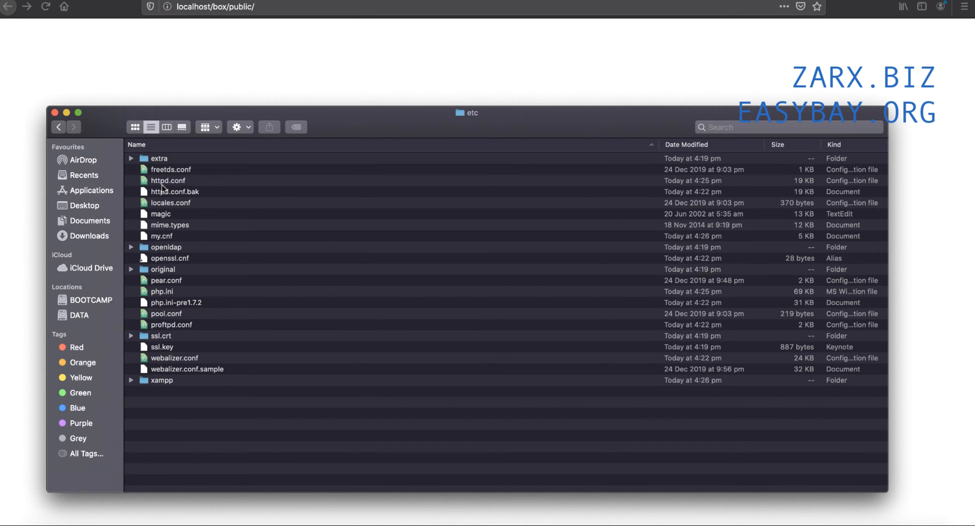
left_click(159, 158)
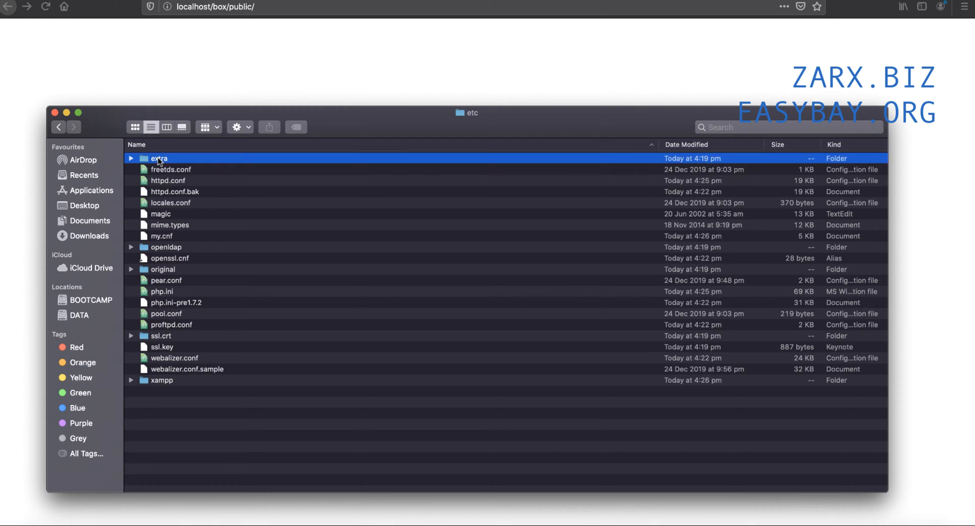
double_click(159, 159)
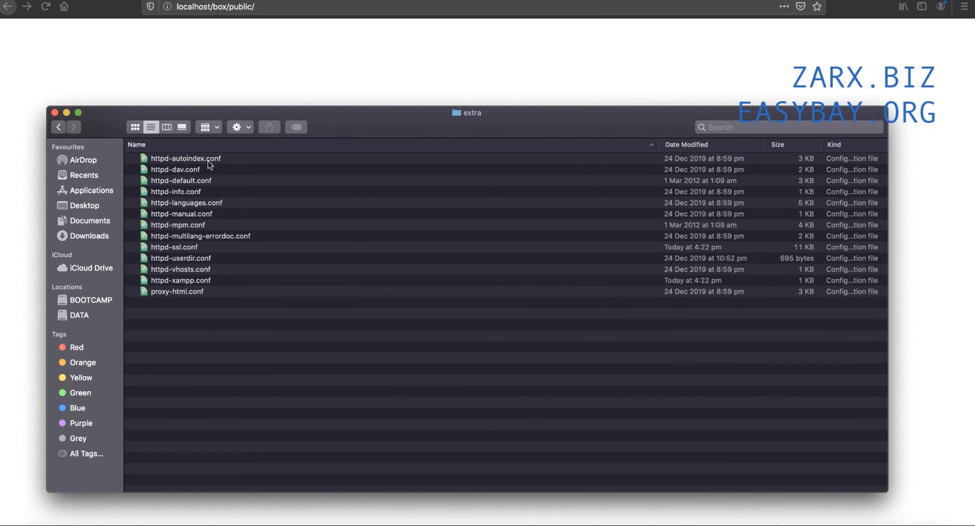
Step: Open httpd-vhosts.conf with Sublime Text from its context menu
right_click(181, 269)
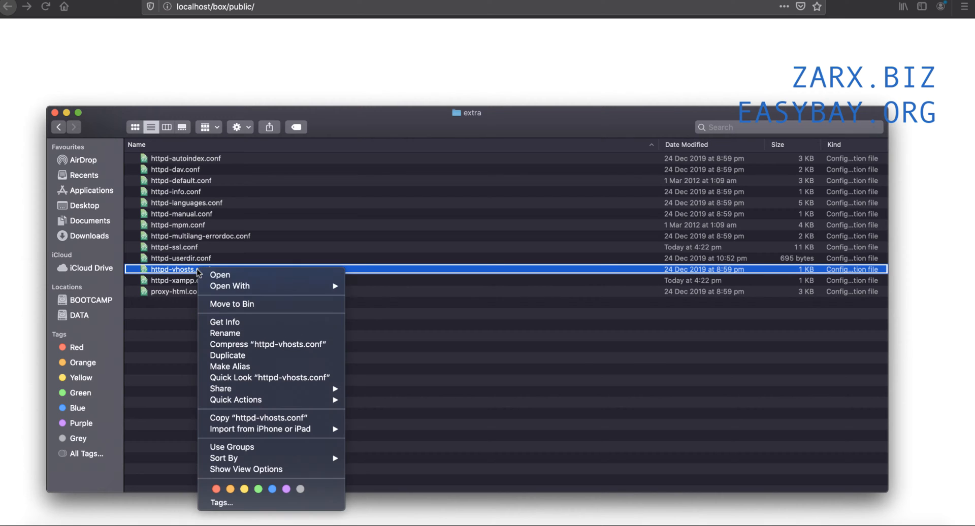
left_click(375, 283)
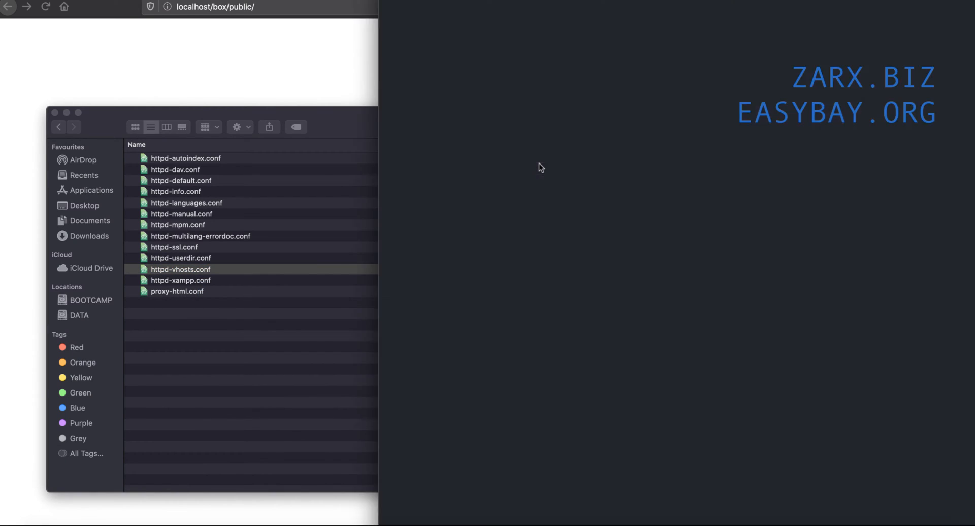
Step: Paste a copy of the dummy-host2 VirtualHost block below the original, dropping its ServerAdmin line
double_click(181, 269)
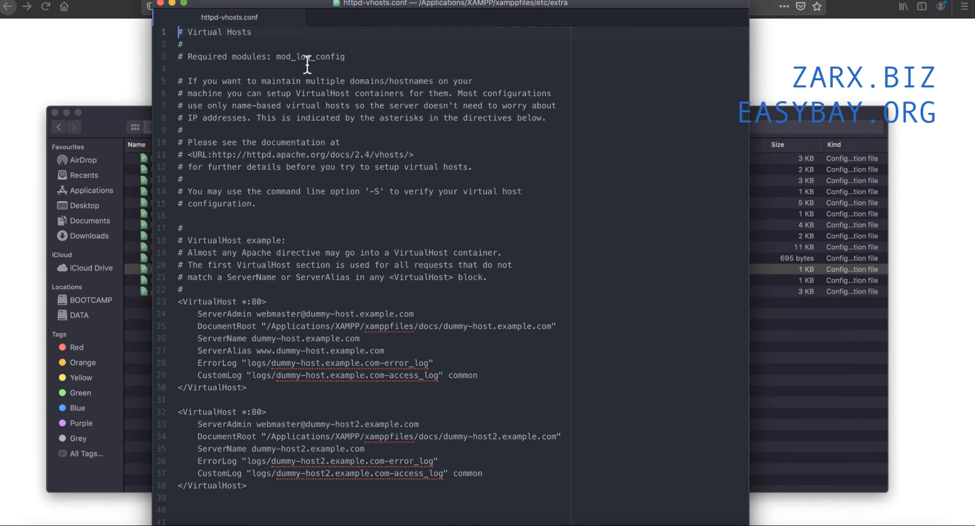
scroll("down", 3)
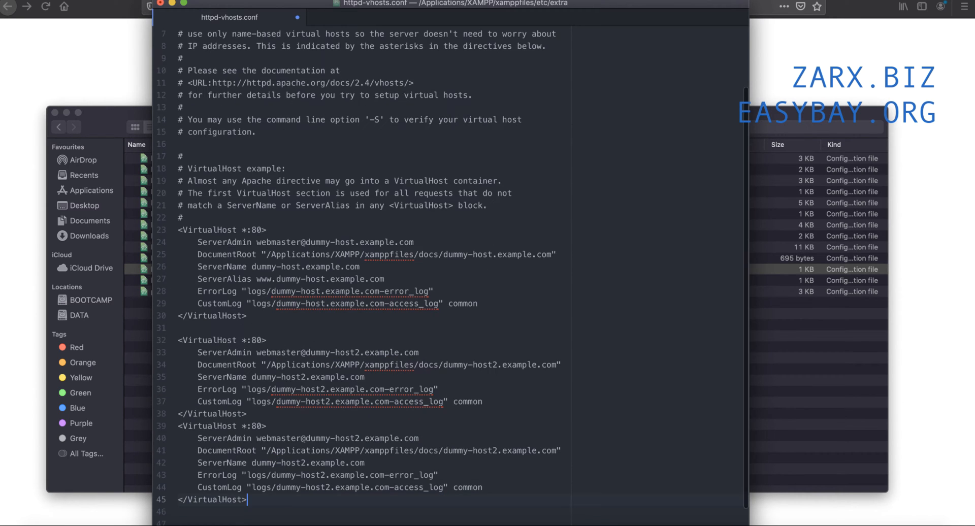
scroll("down", 3)
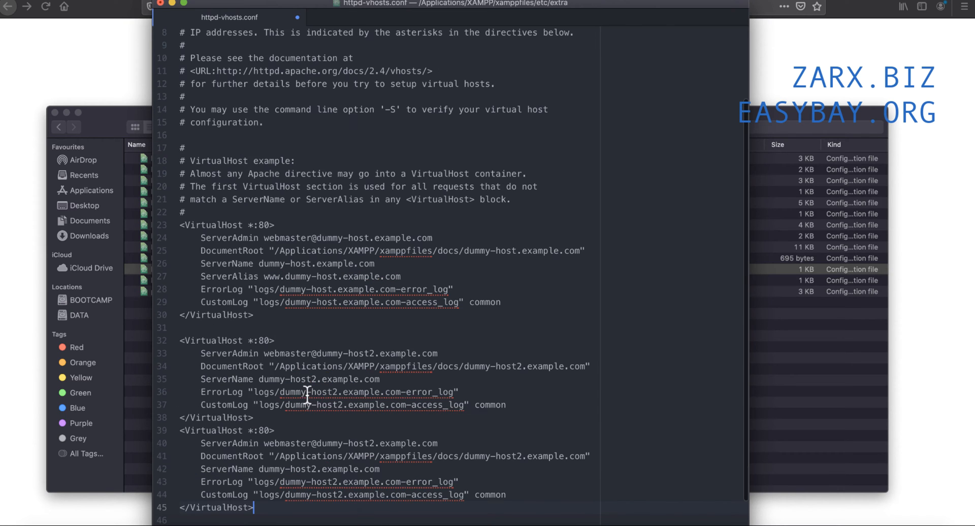
scroll("down", 3)
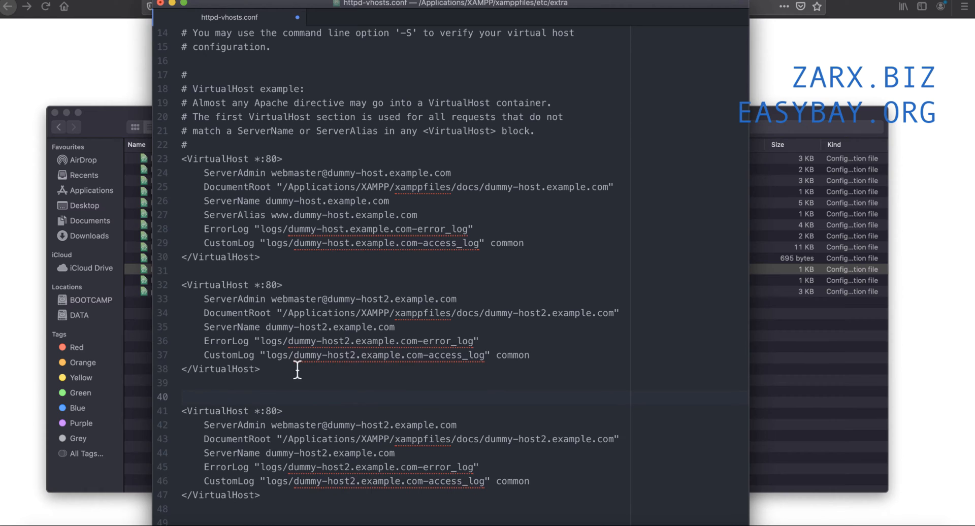
scroll("down", 3)
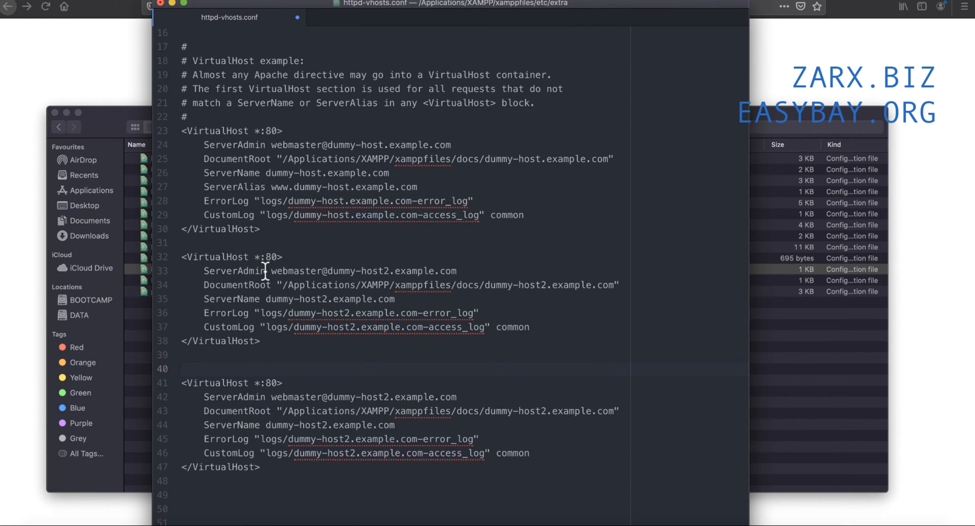
left_click(182, 368)
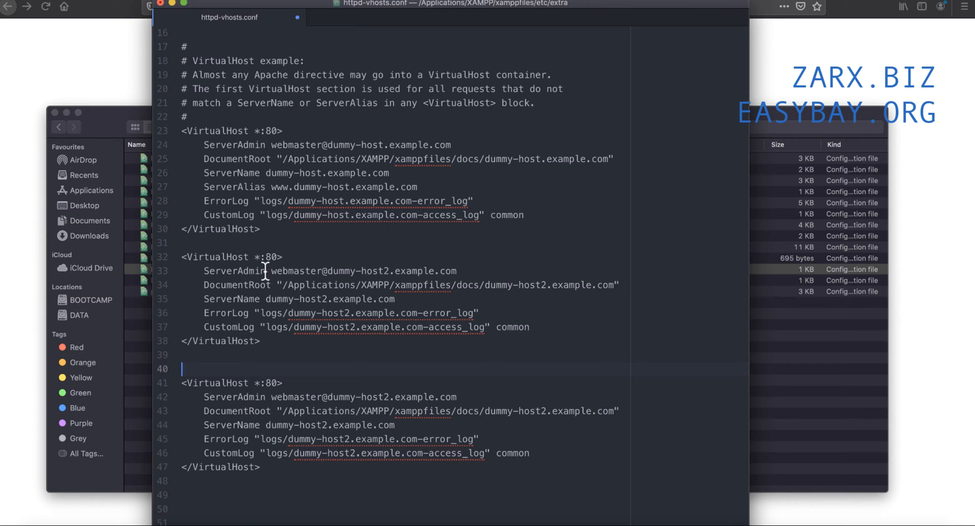
mouse_move(278, 326)
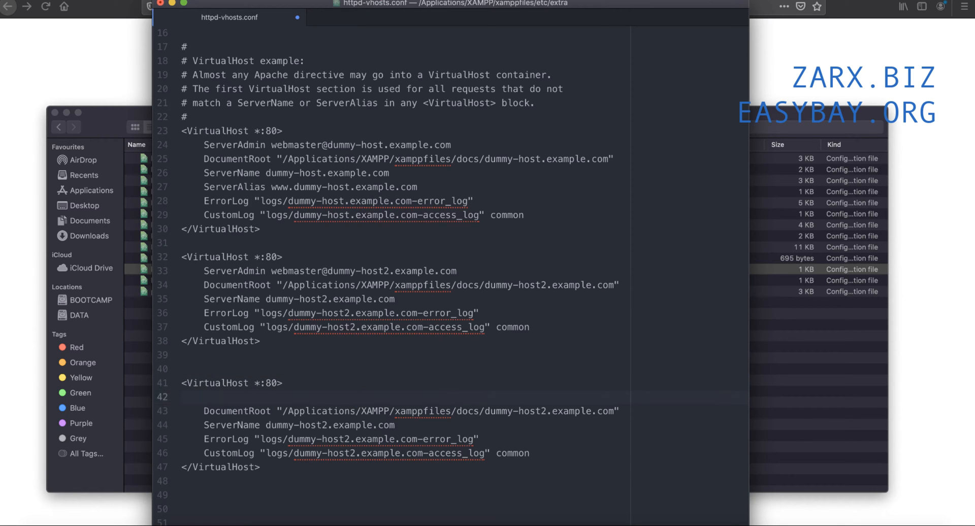
Step: Set the new block's DocumentRoot to /Applications/XAMPP/htdocs and ServerName to localhost, removing the log lines
scroll("up", 3)
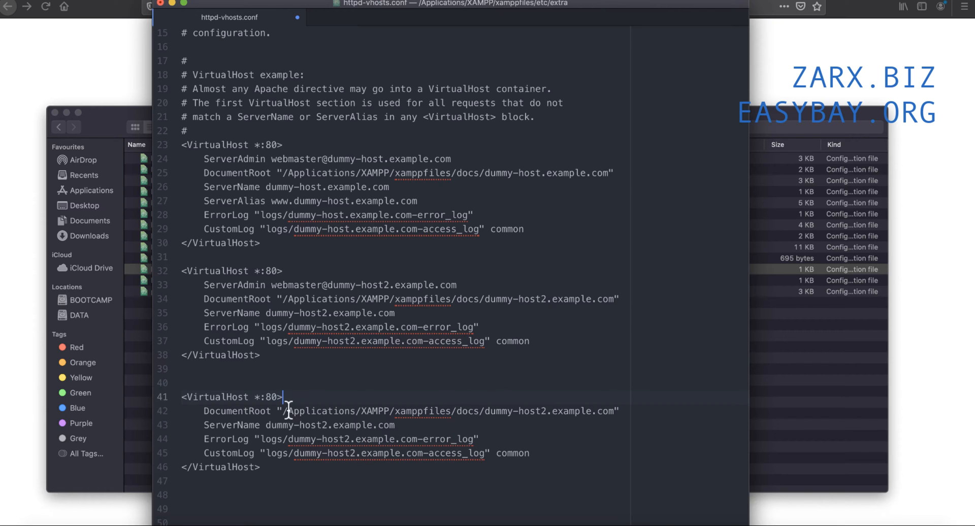
mouse_move(373, 417)
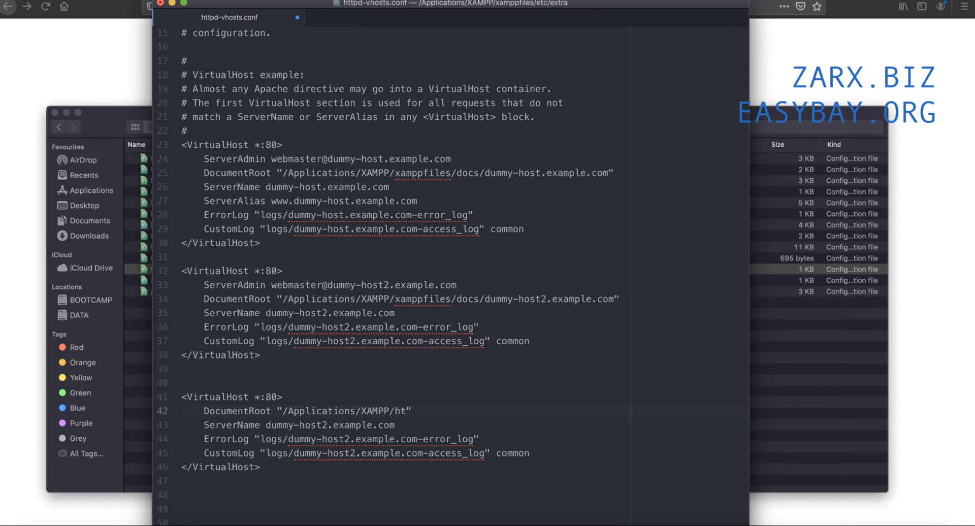
type("docs")
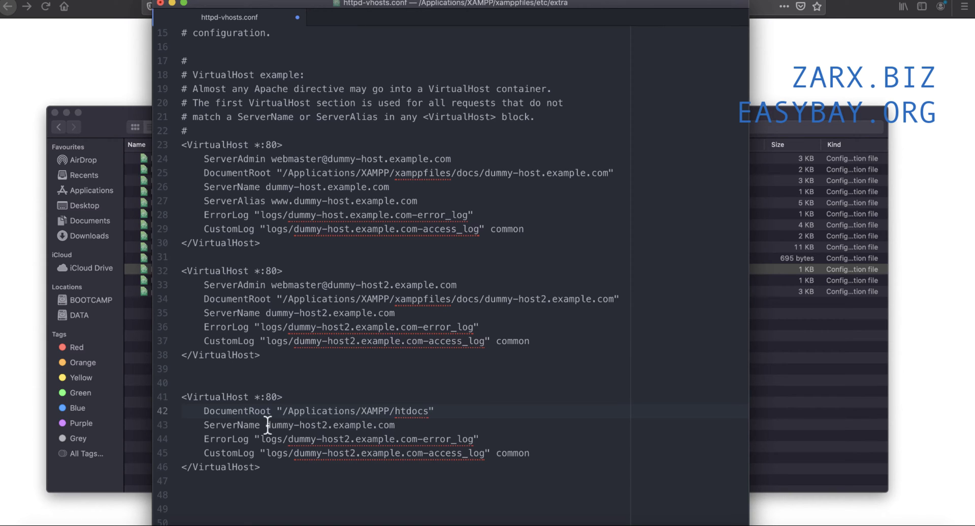
type("localhost")
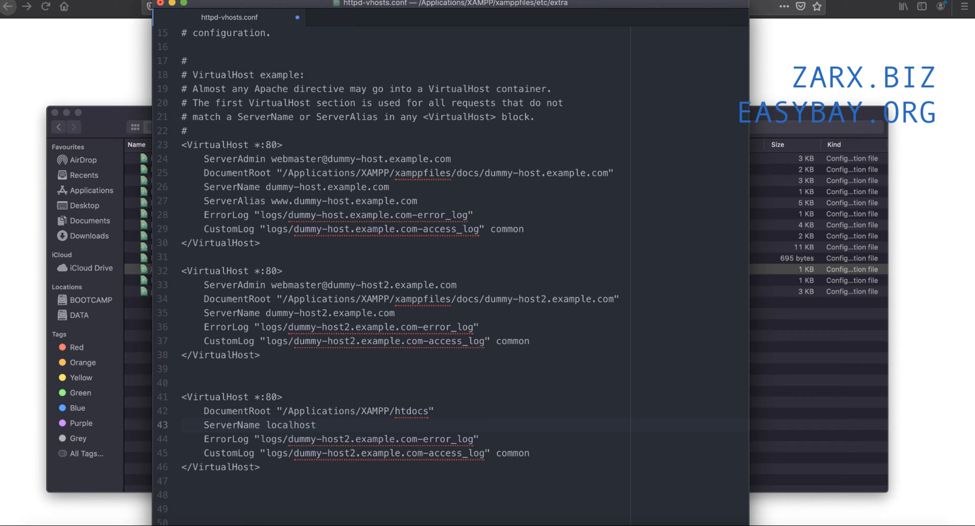
left_click(317, 424)
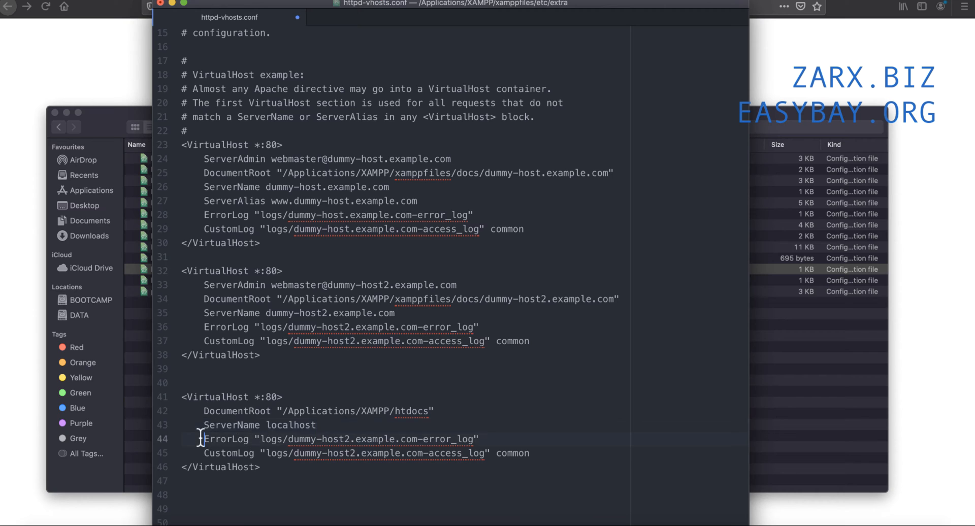
left_click(531, 452)
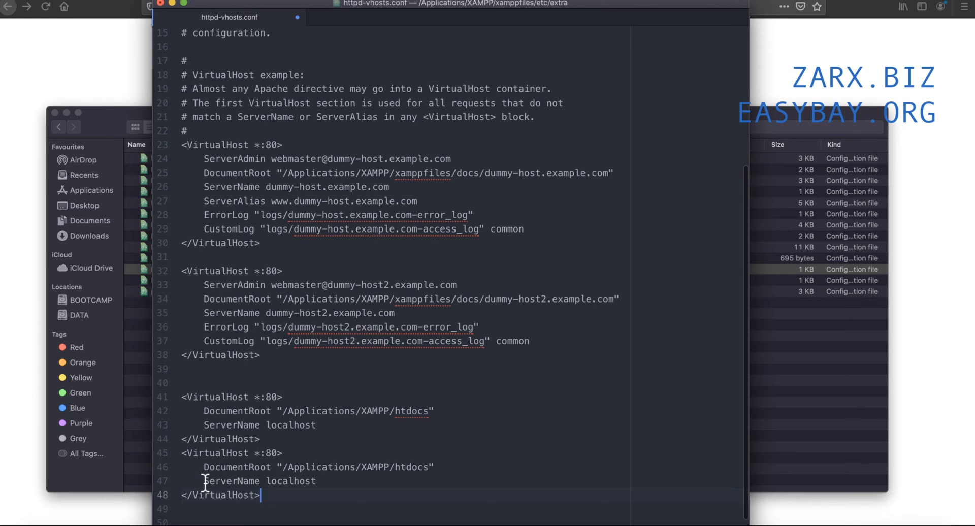
Step: Change the second new block's DocumentRoot to htdocs/box/public and ServerName to box.test
scroll("up", 3)
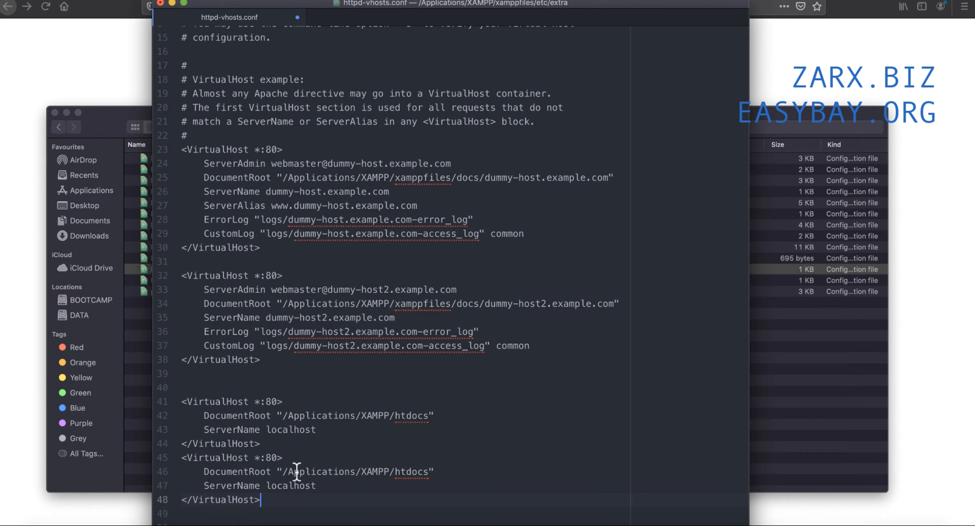
mouse_move(311, 471)
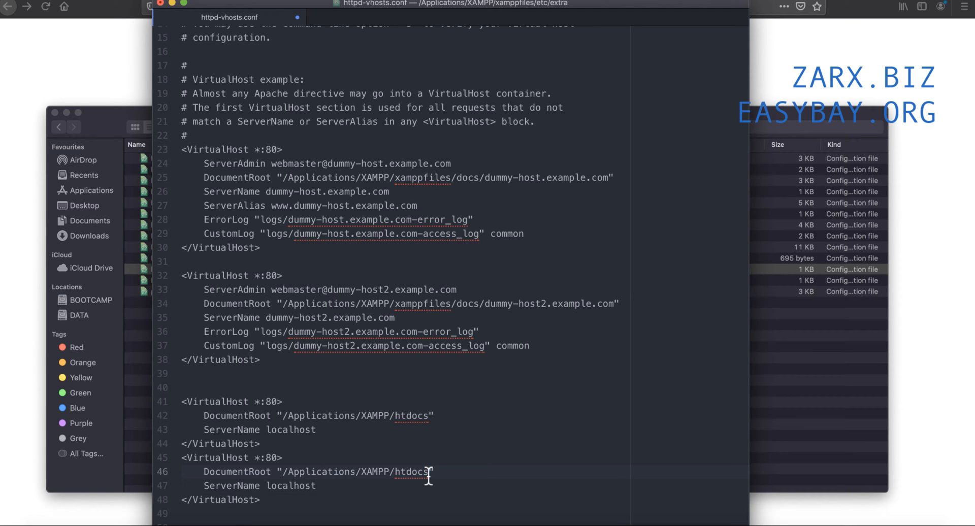
type("box")
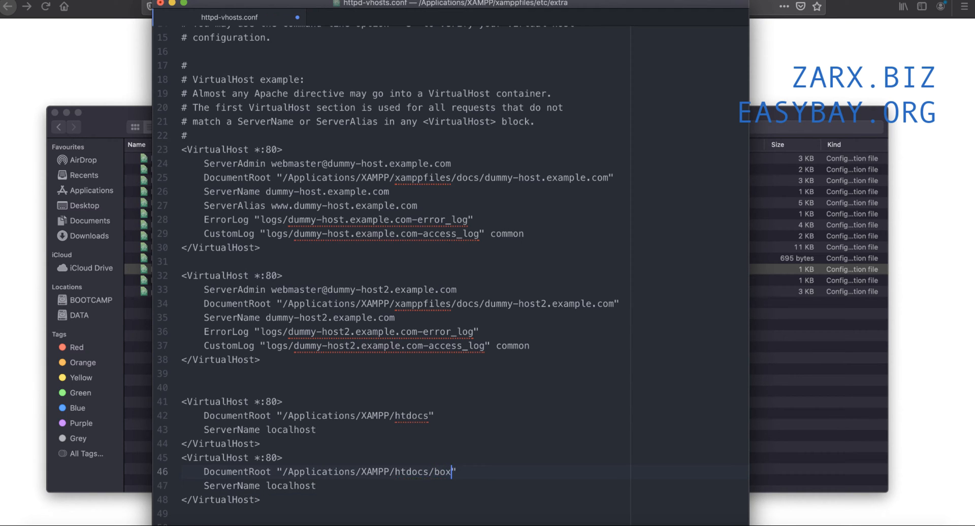
type("pu")
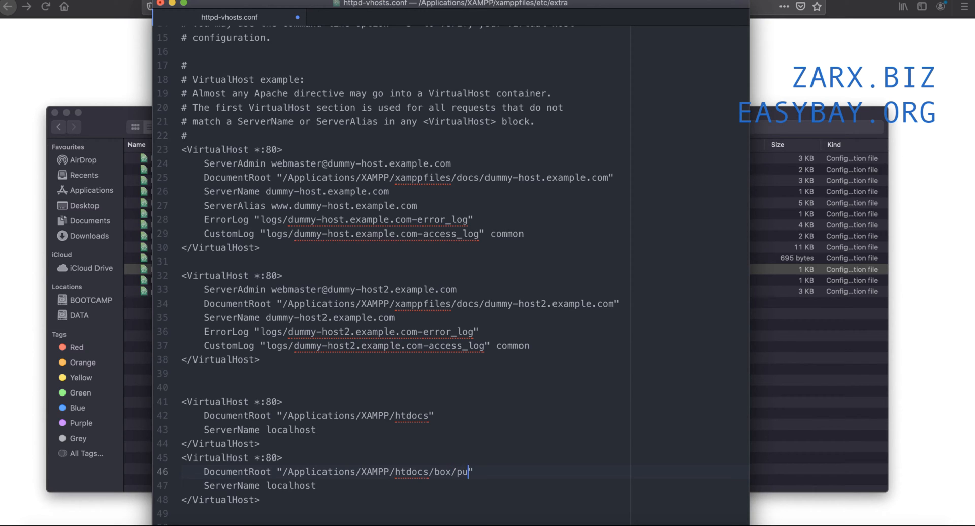
type("blic")
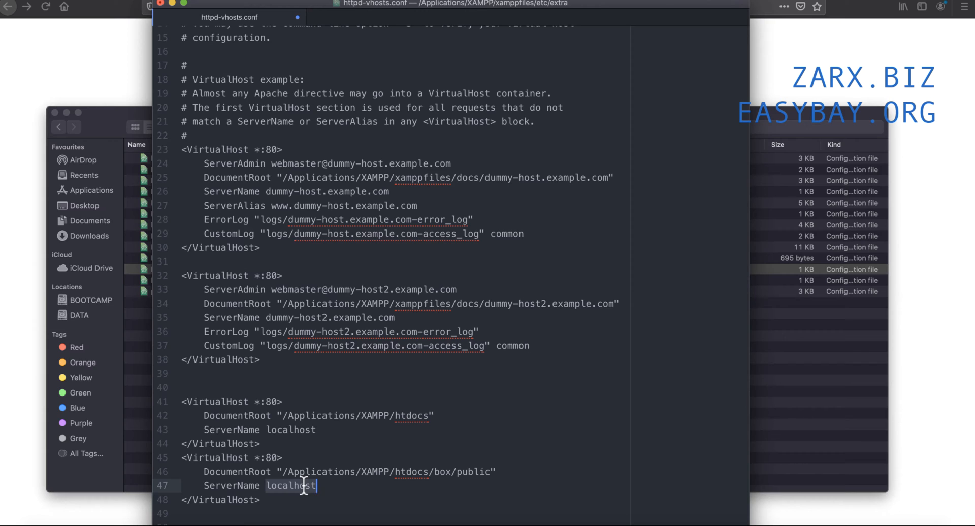
type("box.te")
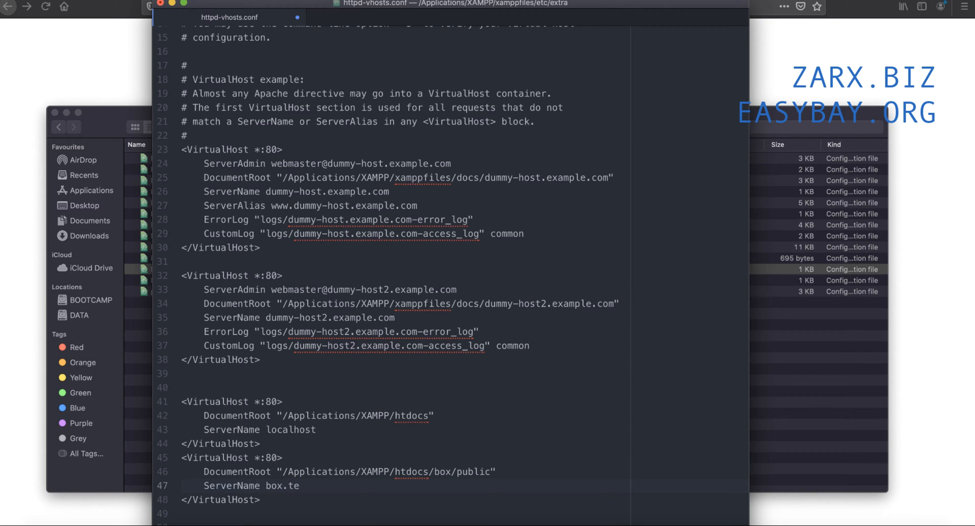
type("st")
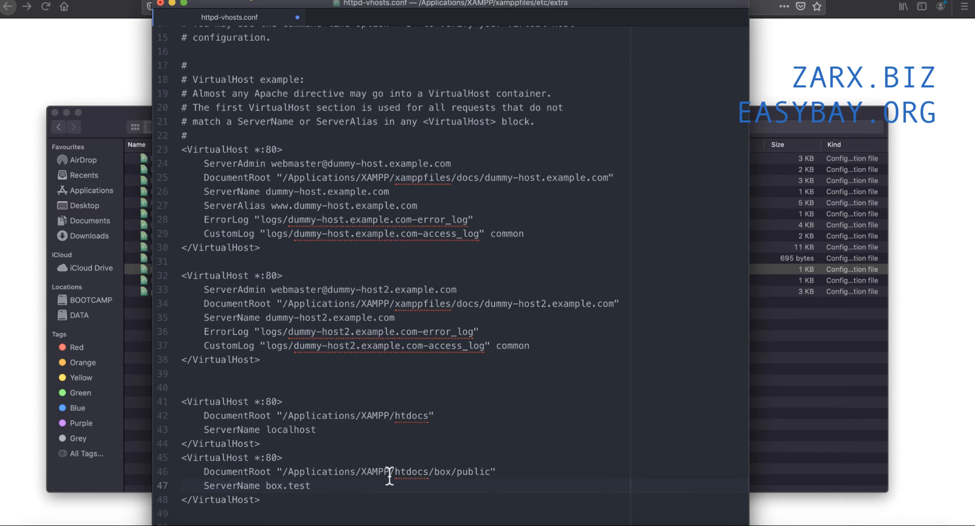
Step: Add <Directory "/Applications/XAMPP/htdocs"> with a closing </Directory> inside the box.test VirtualHost
left_click(314, 485)
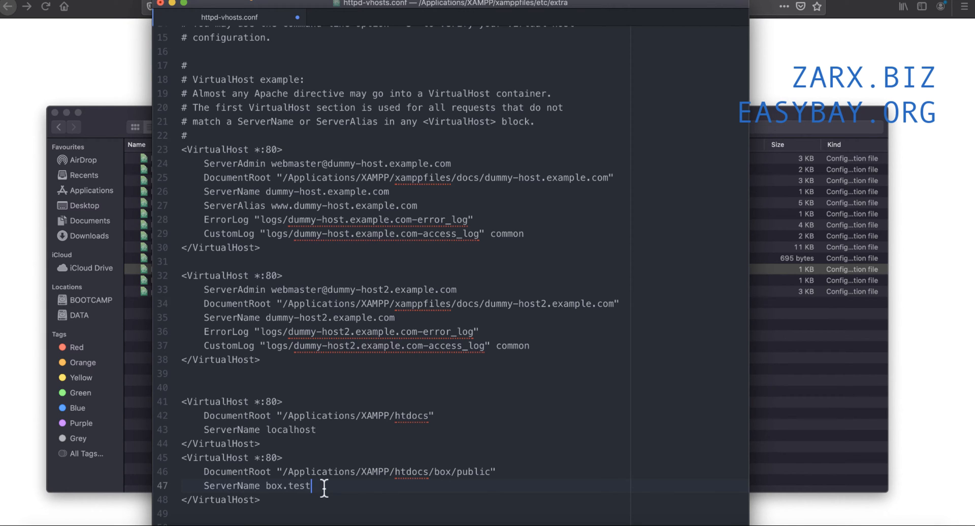
key("Return")
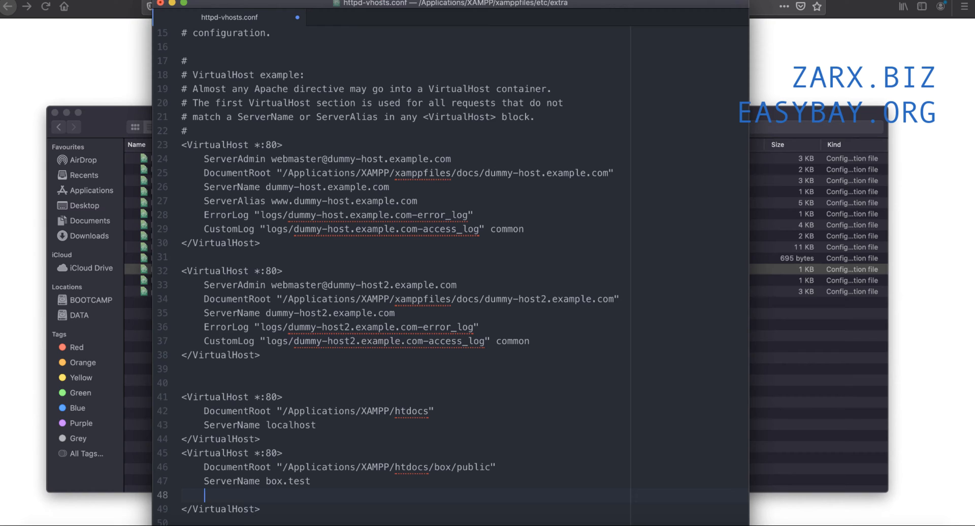
type("<Directory")
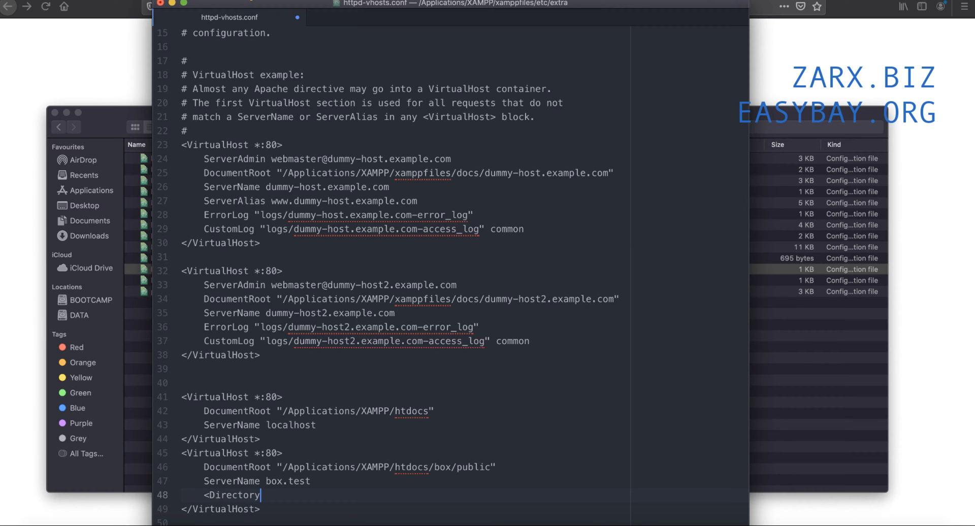
type("\"/")
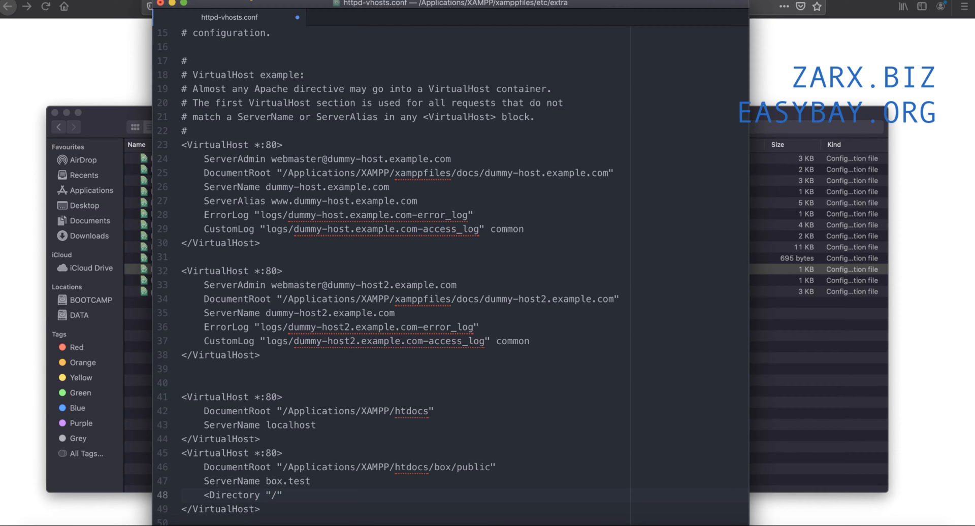
type("Applications")
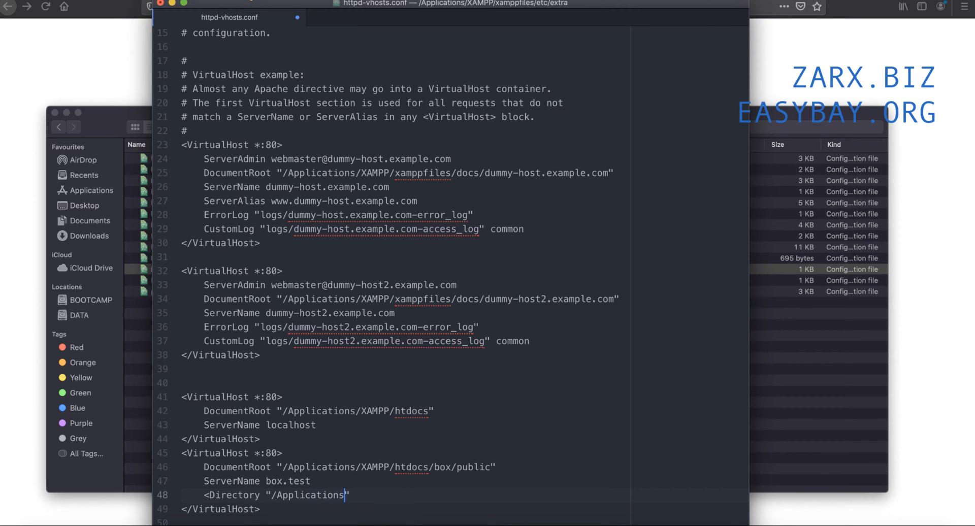
type("/XAMPP/")
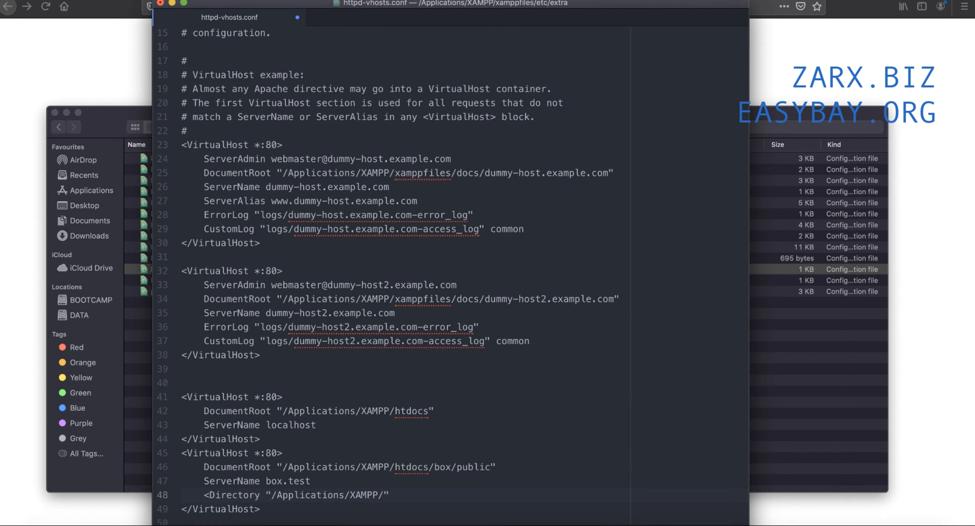
type("htdocs")
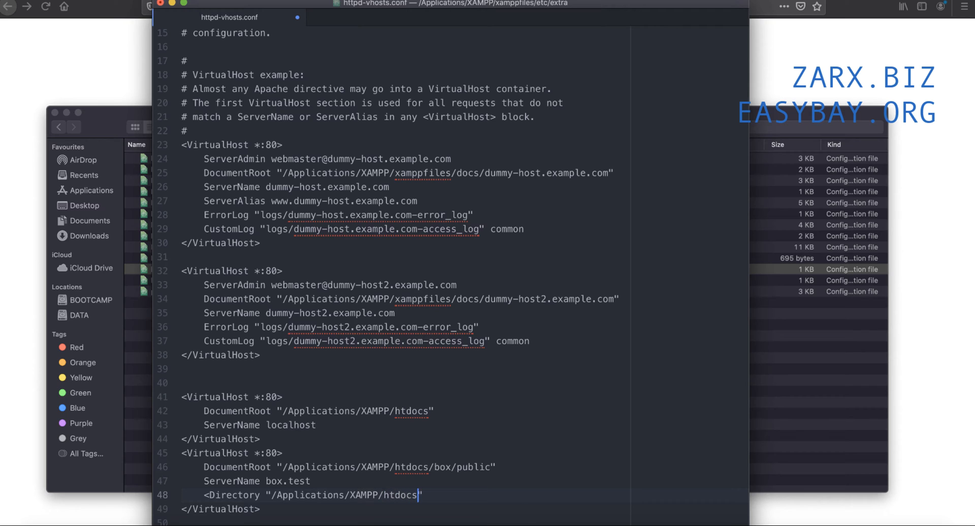
type(">")
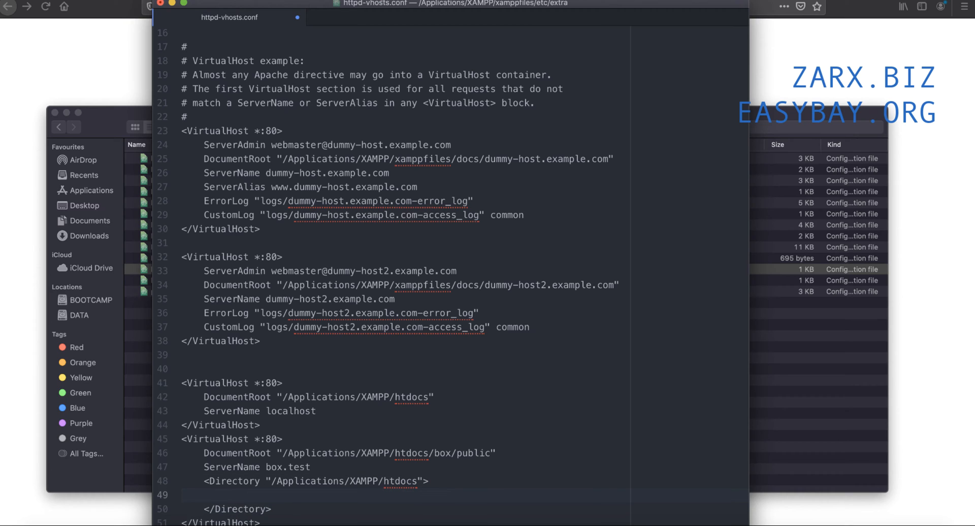
Step: Begin the Options line with 'Options Indexes FollowSym' inside the Directory section
left_click(231, 495)
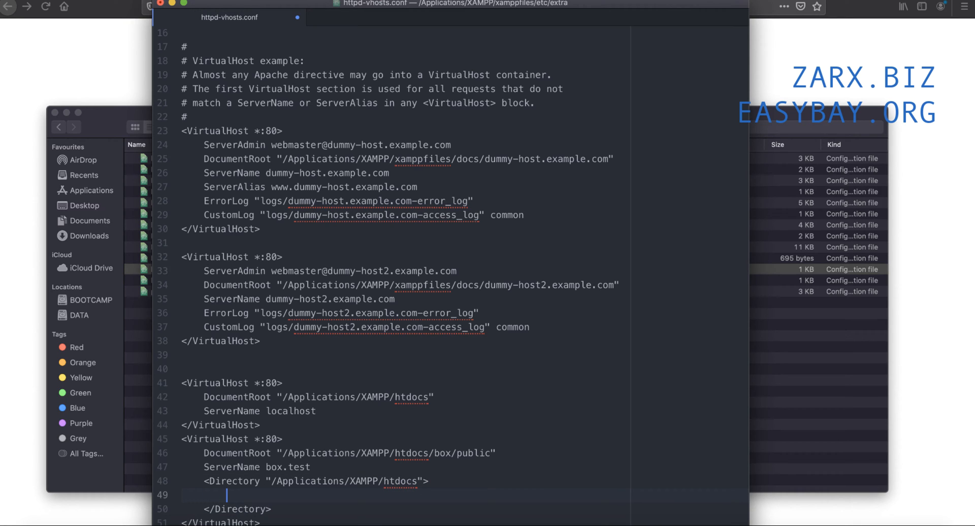
type("0")
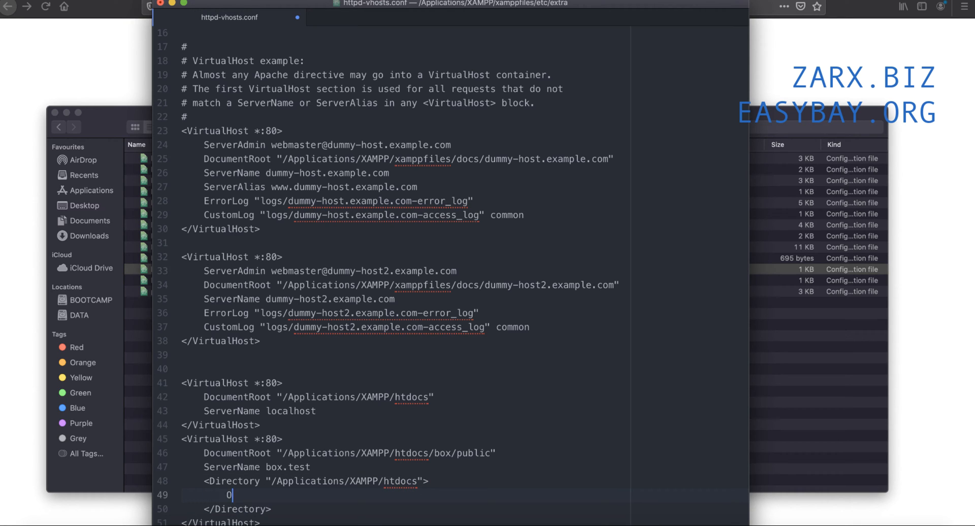
key("Backspace")
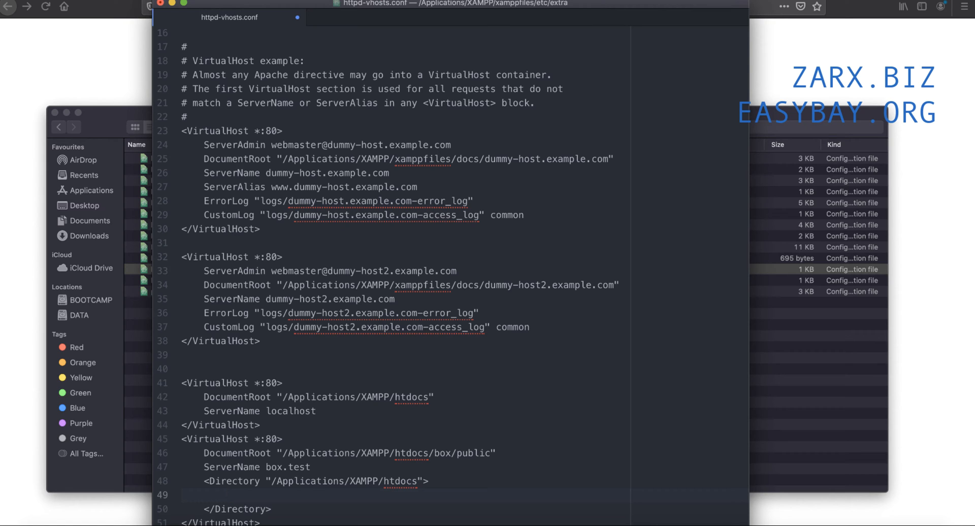
type("0")
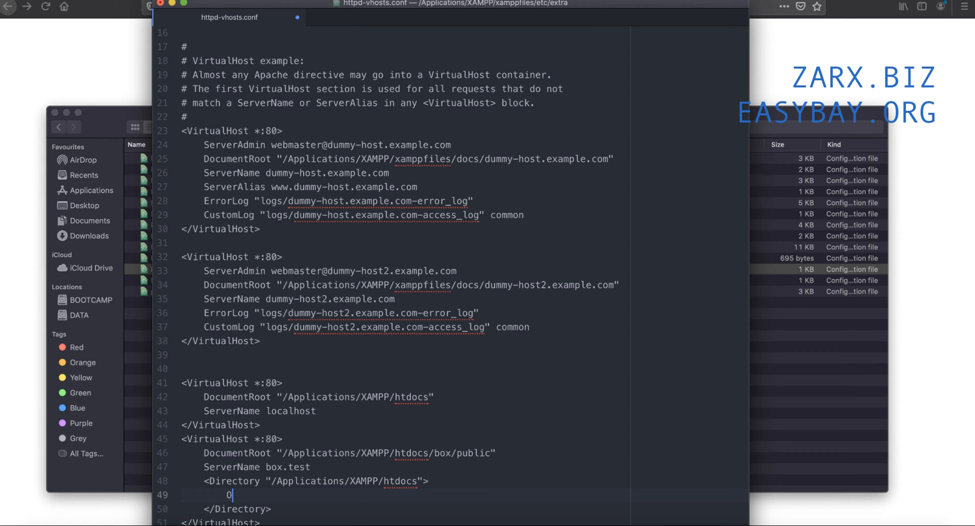
type("ptions")
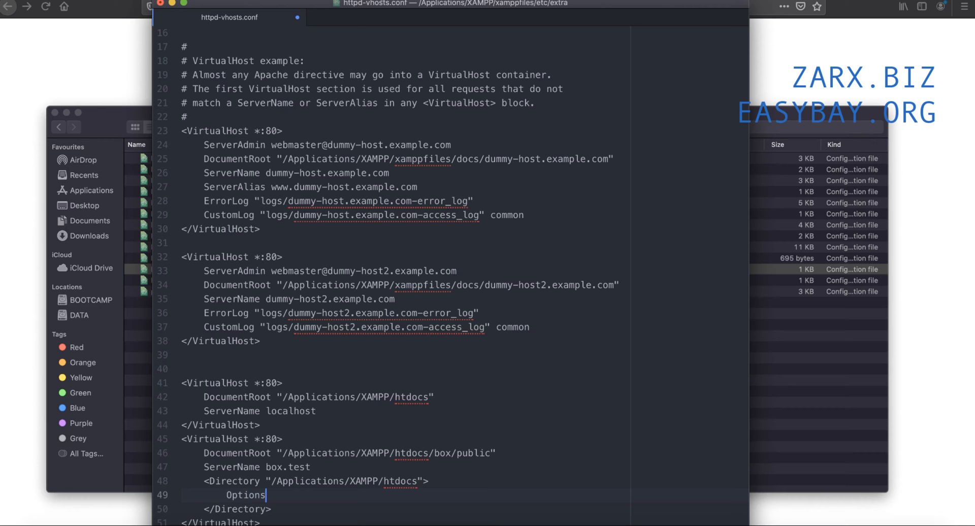
type("I")
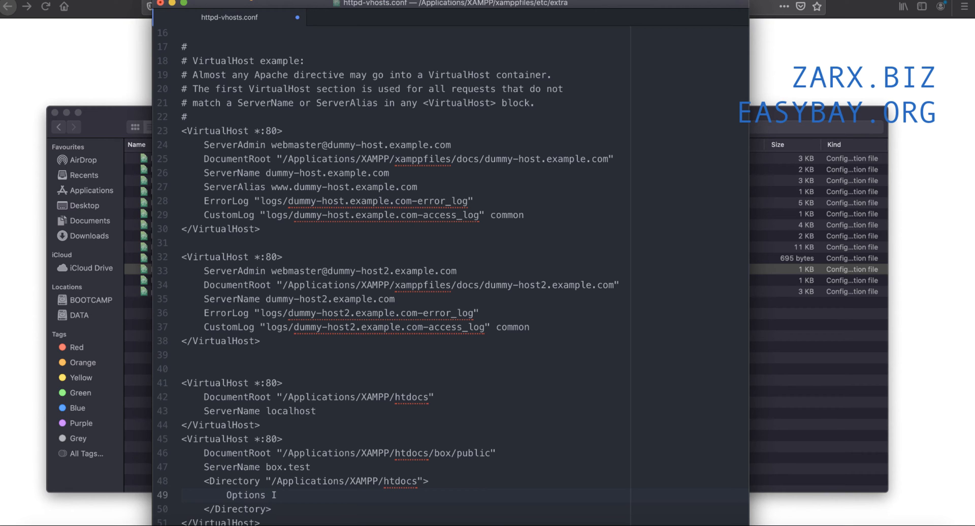
type("ndex")
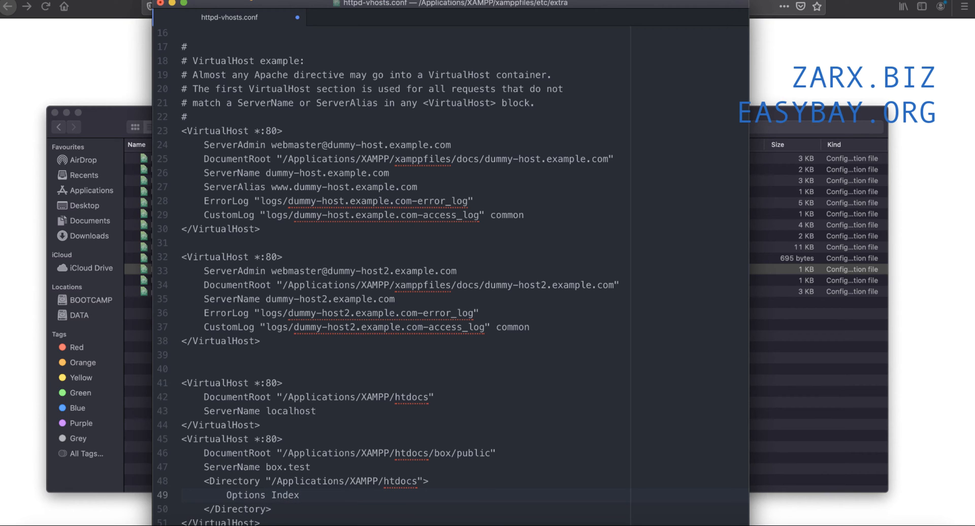
type("es")
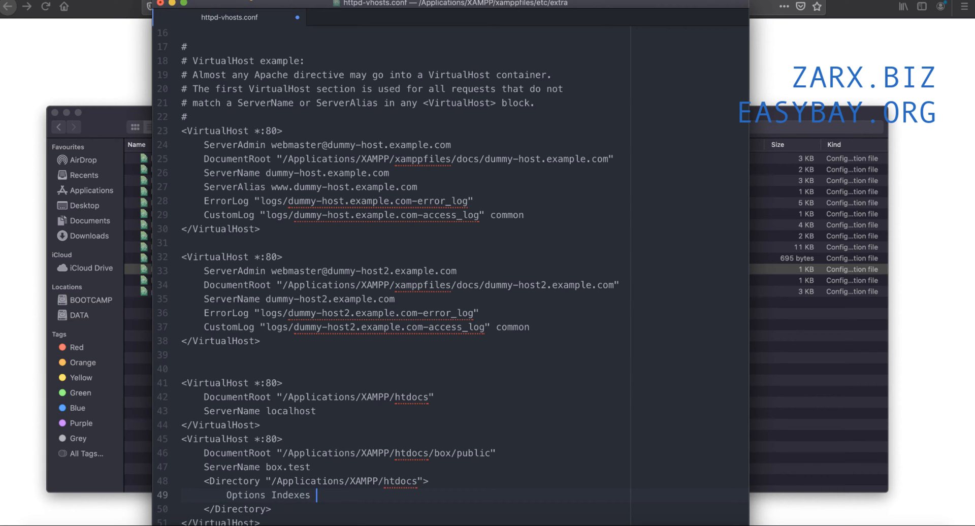
type("F")
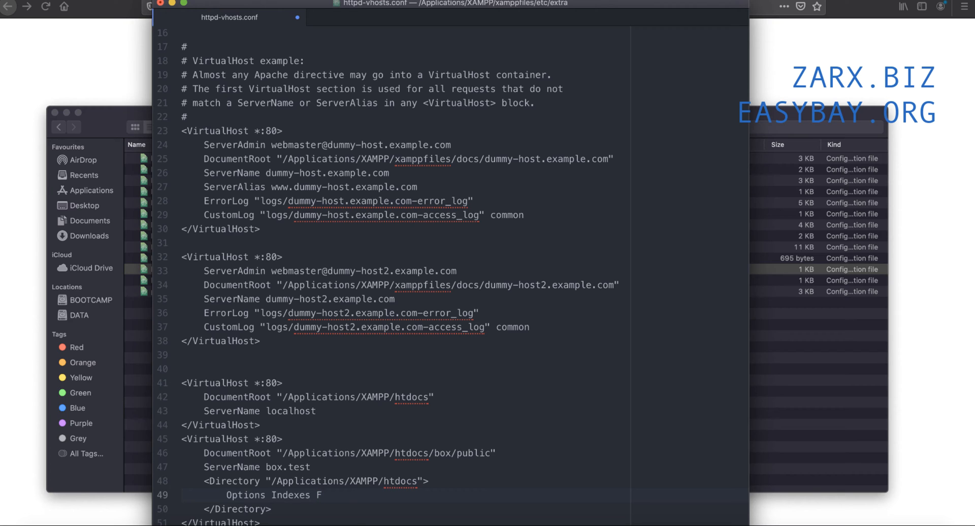
type("ollowS")
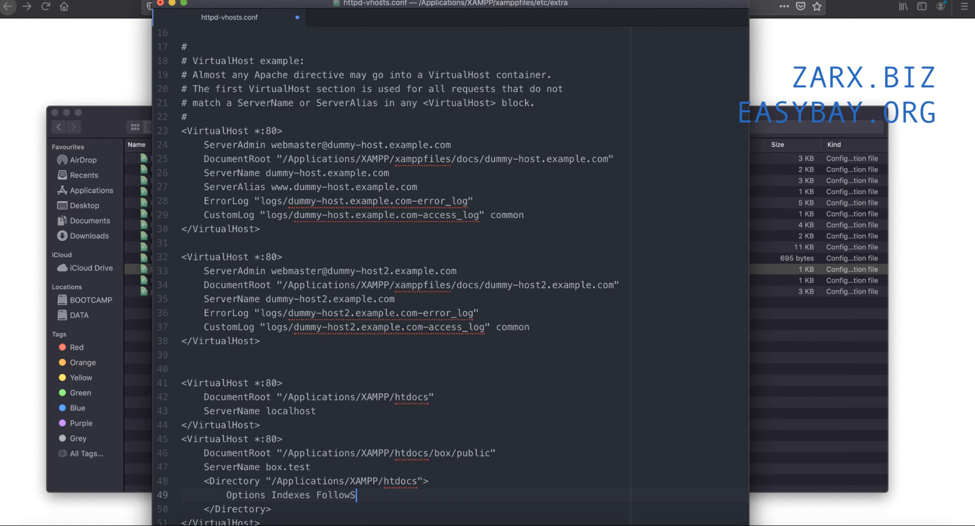
type("ym")
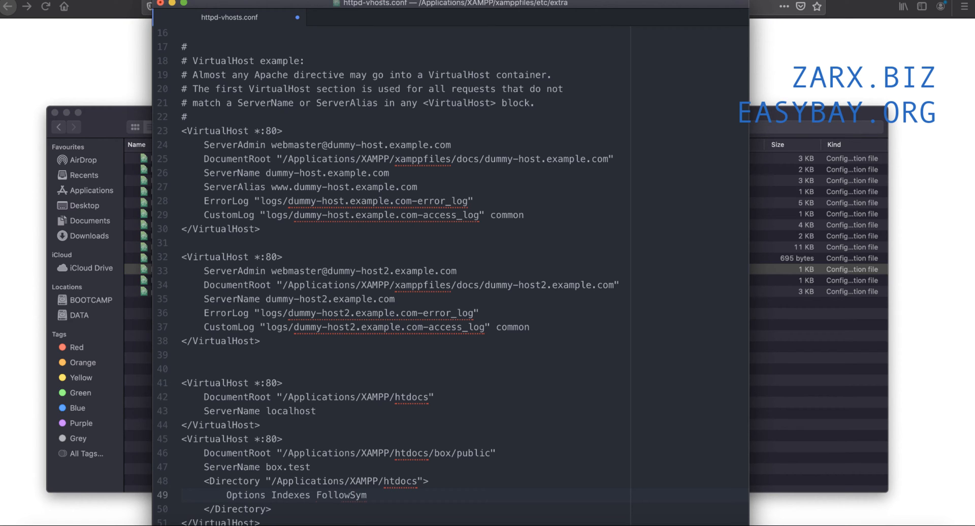
Step: Complete the line as 'Options Indexes FollowSymLinks Includes execCGI'
left_click(368, 495)
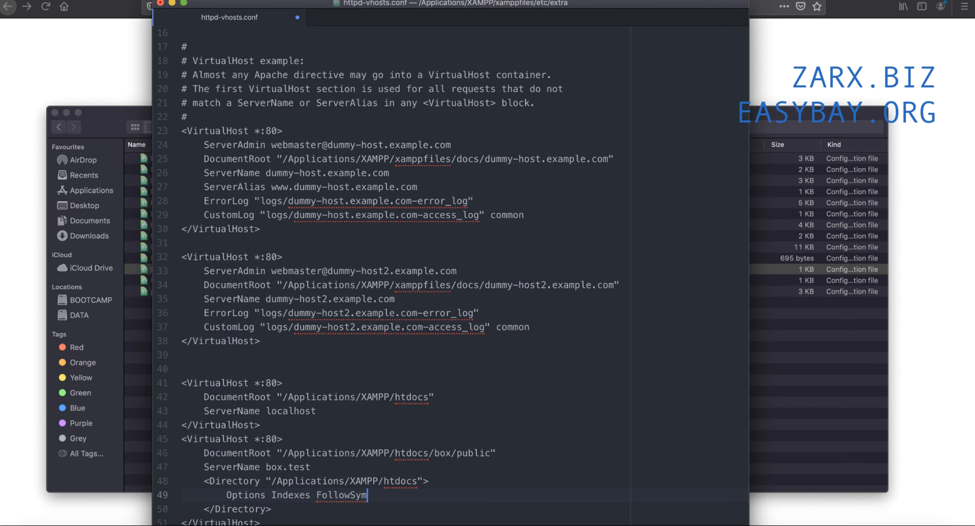
type("L")
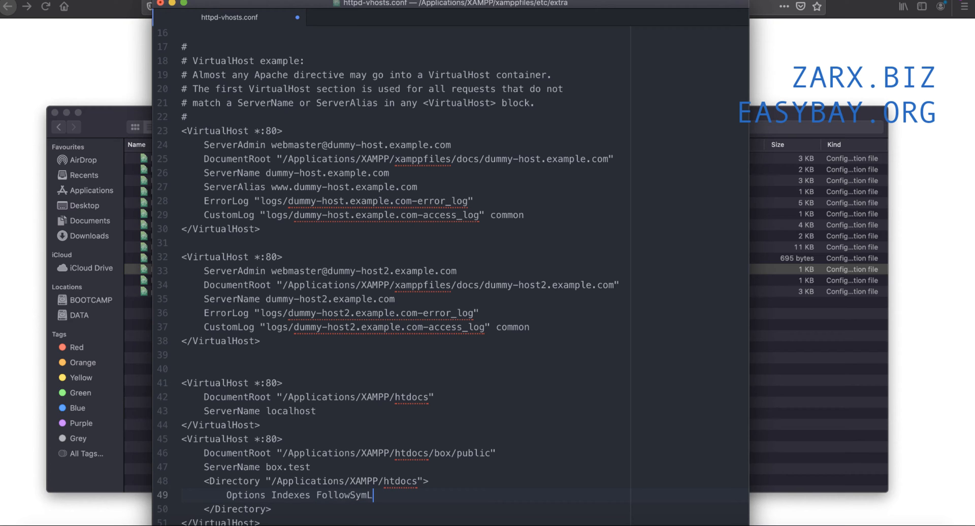
type("inks")
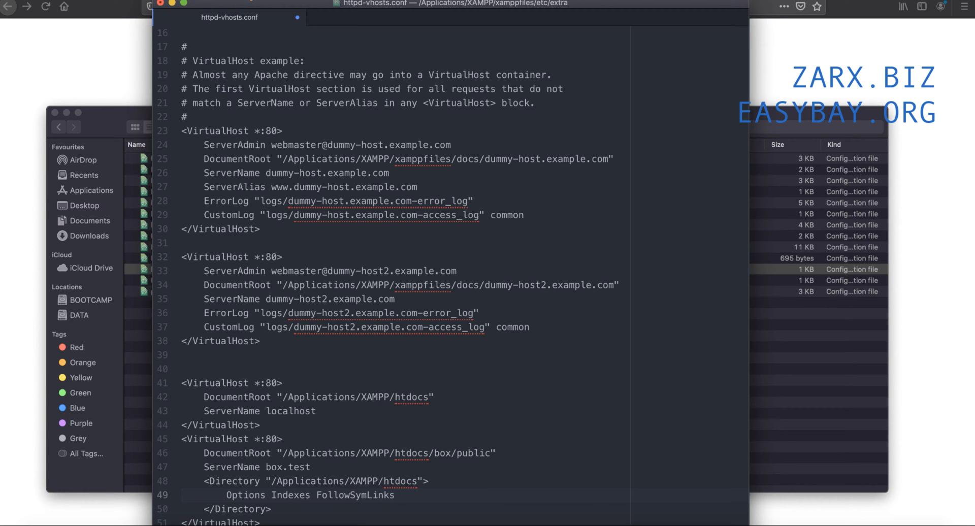
type("Includes")
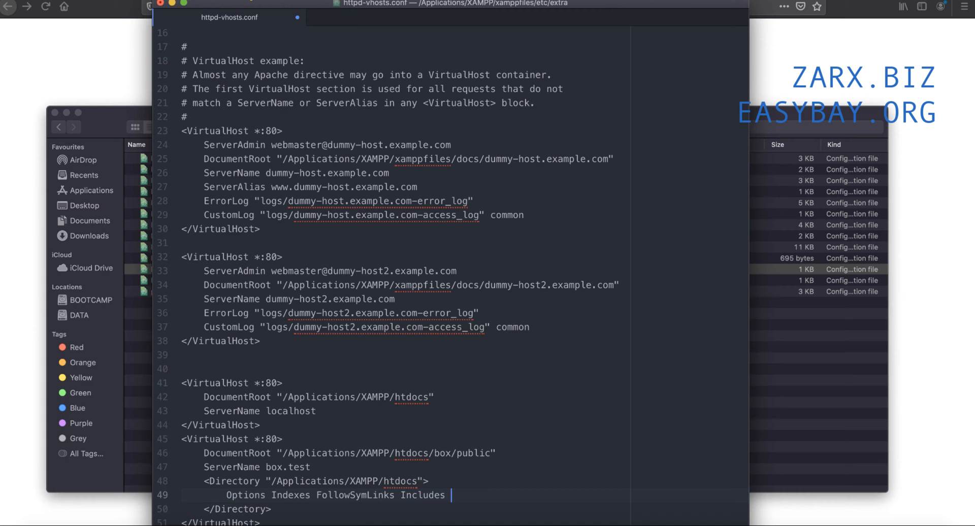
type("exec")
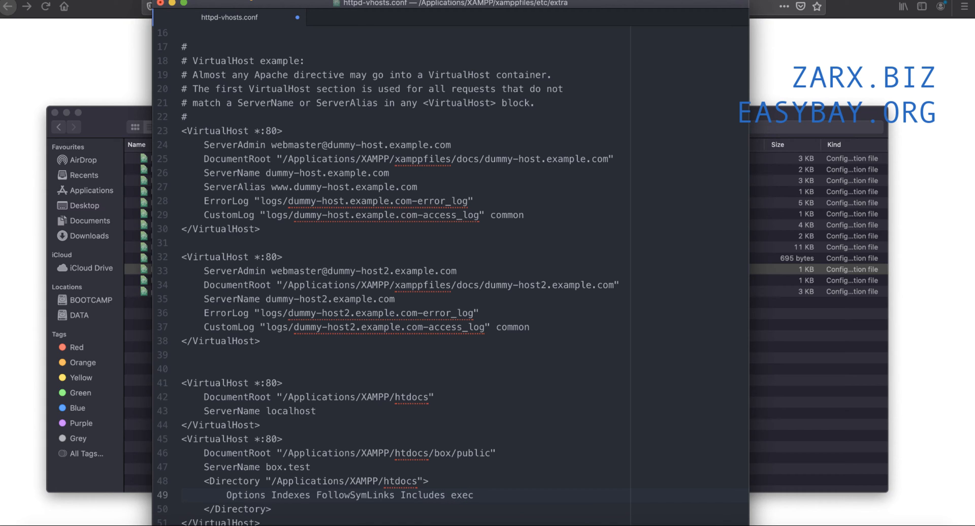
type("C")
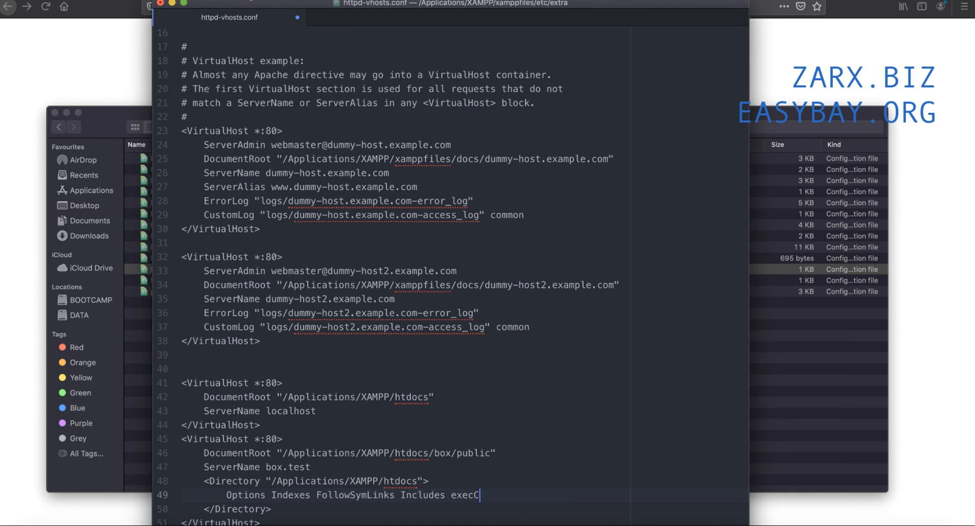
type("GI")
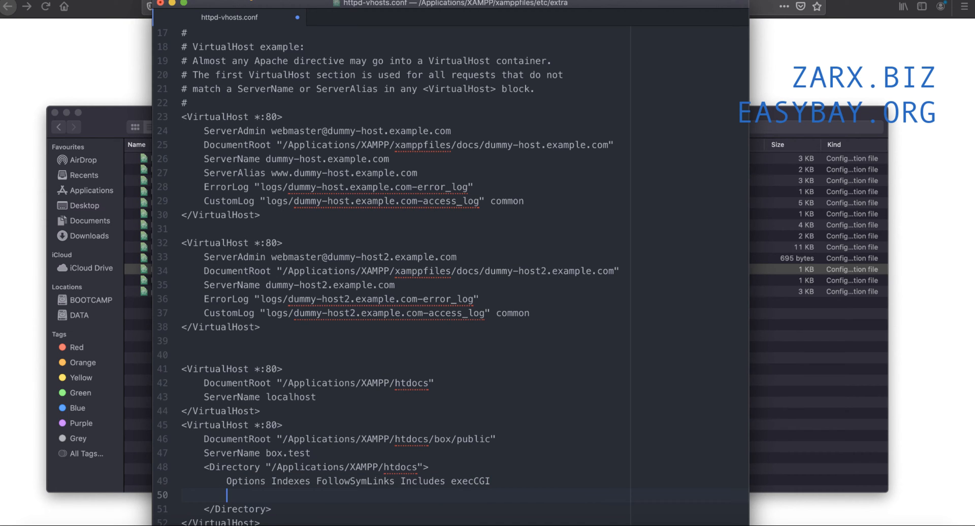
Step: Write 'AllowOverride All' and 'Require all granted' lines after the Options line
type("A")
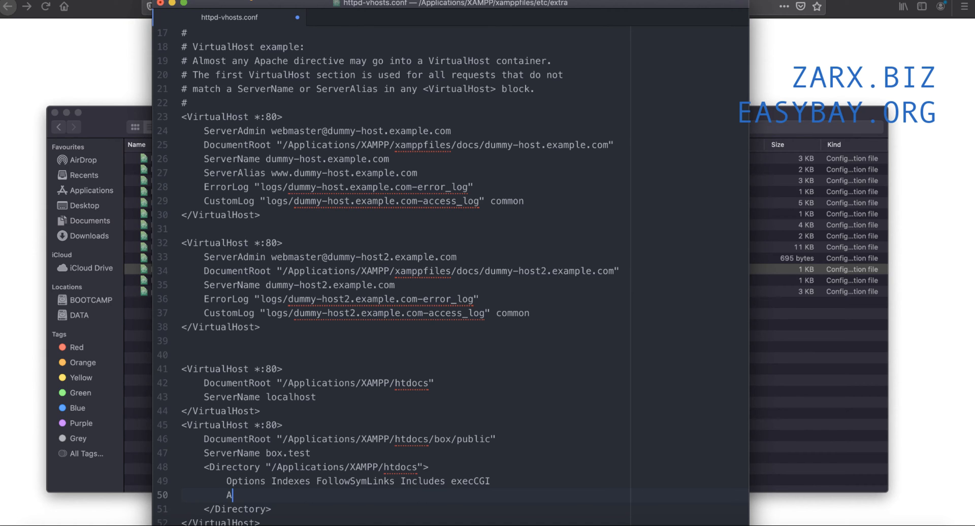
type("llowOverride A")
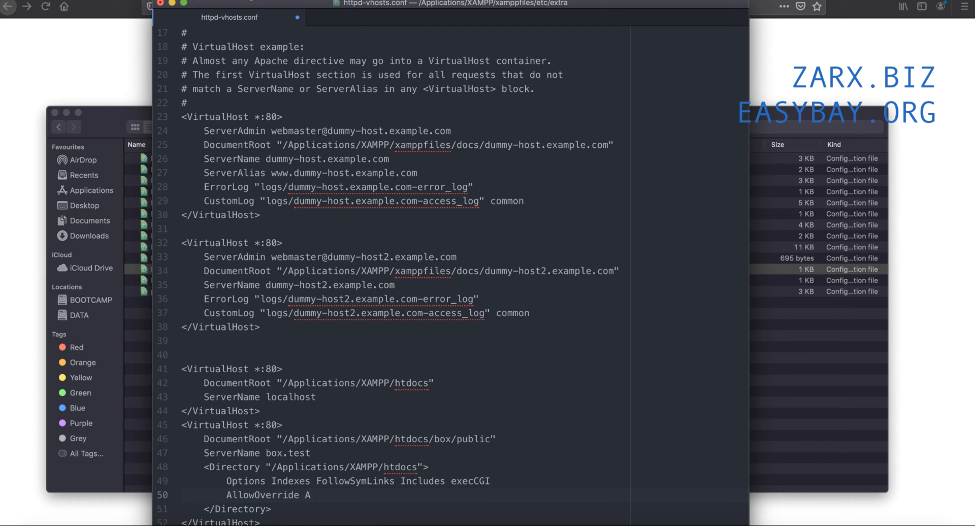
type("llowOverride")
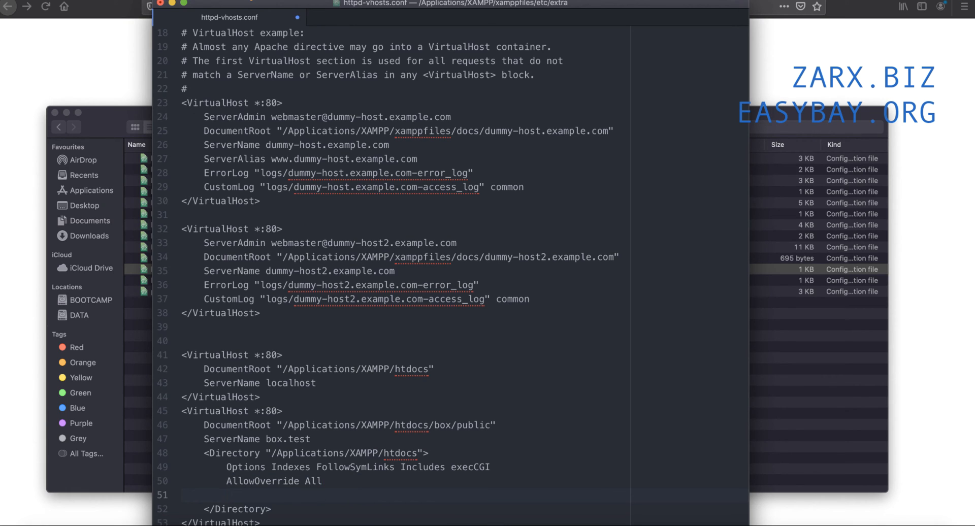
type("Require all")
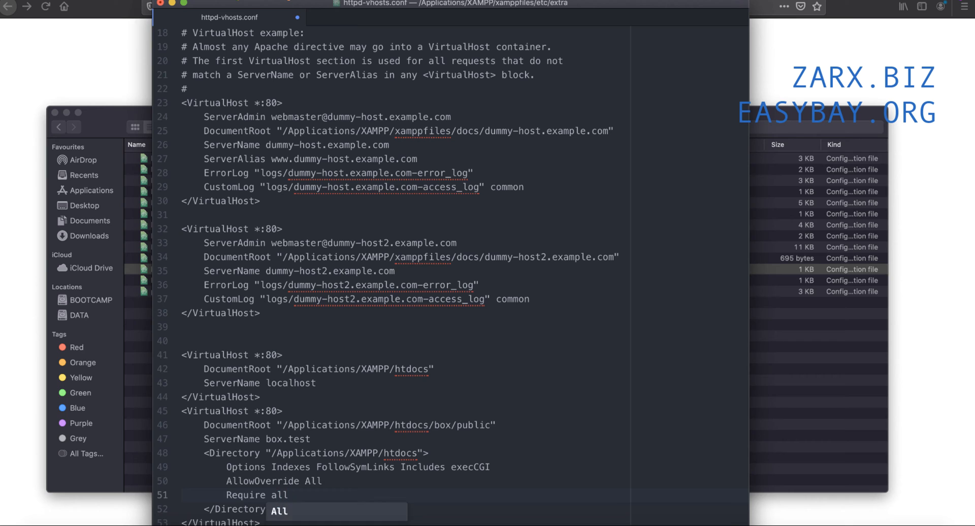
type("g")
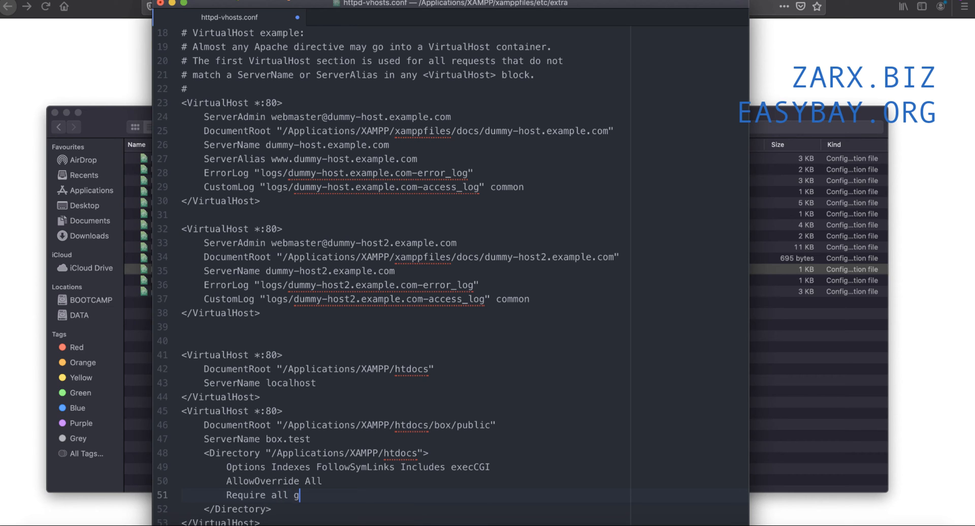
type("ranted")
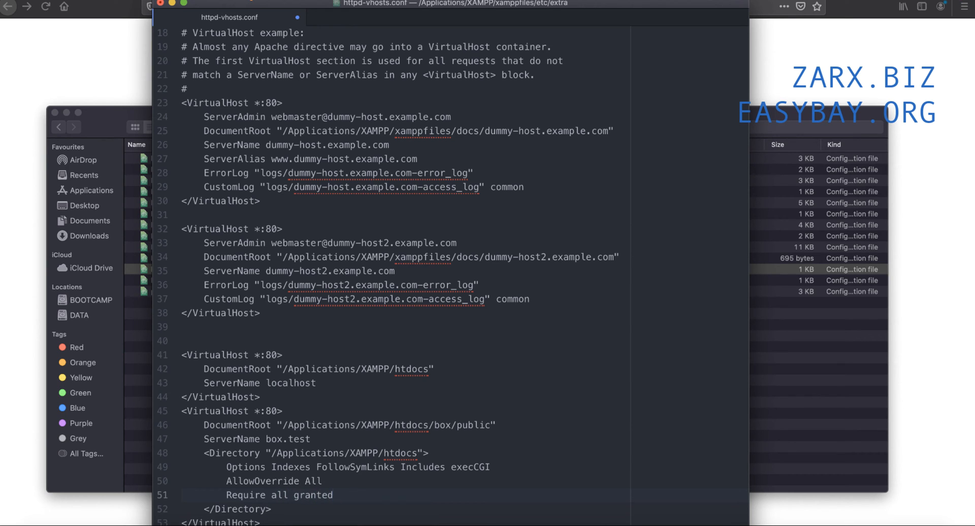
left_click(333, 495)
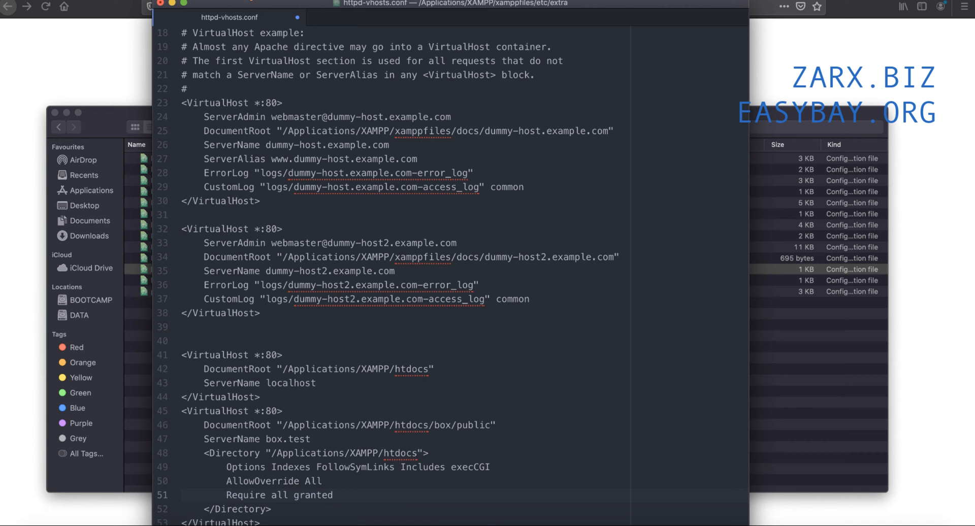
scroll("down", 3)
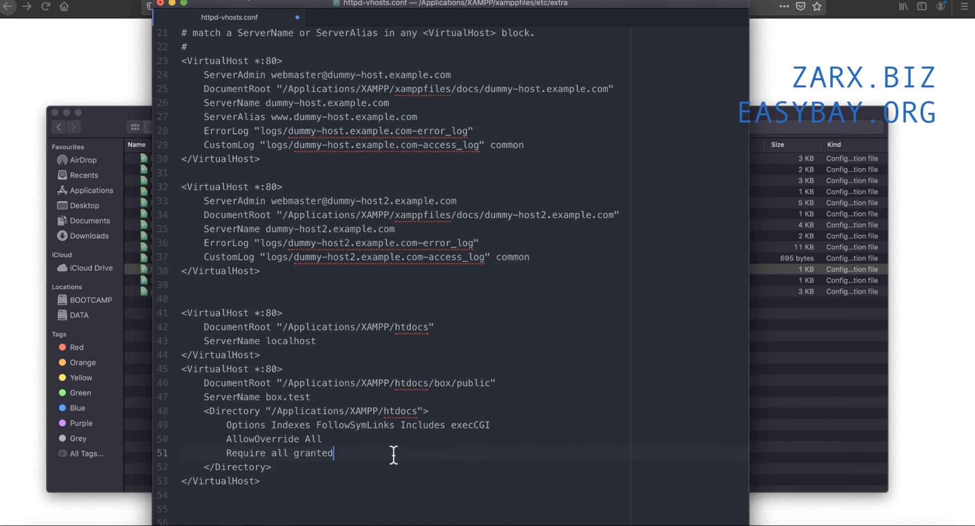
mouse_move(295, 432)
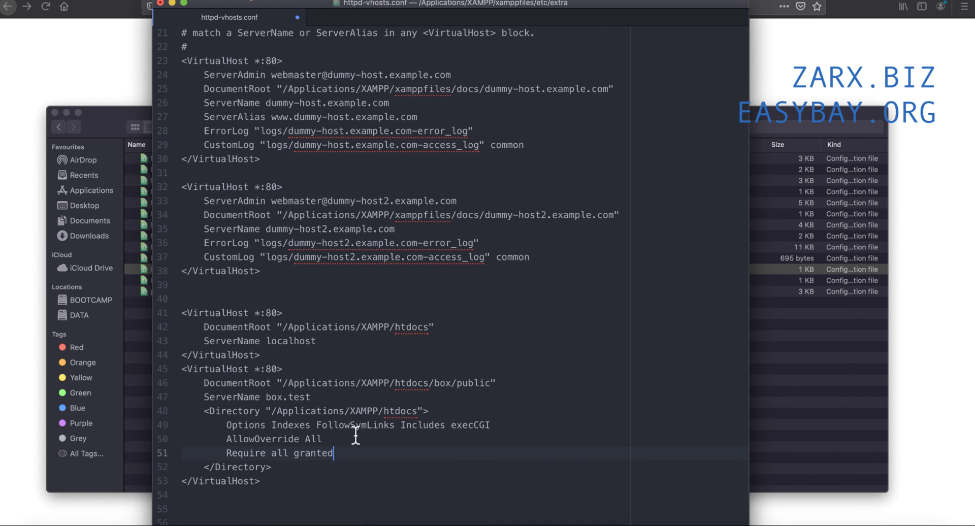
mouse_move(300, 467)
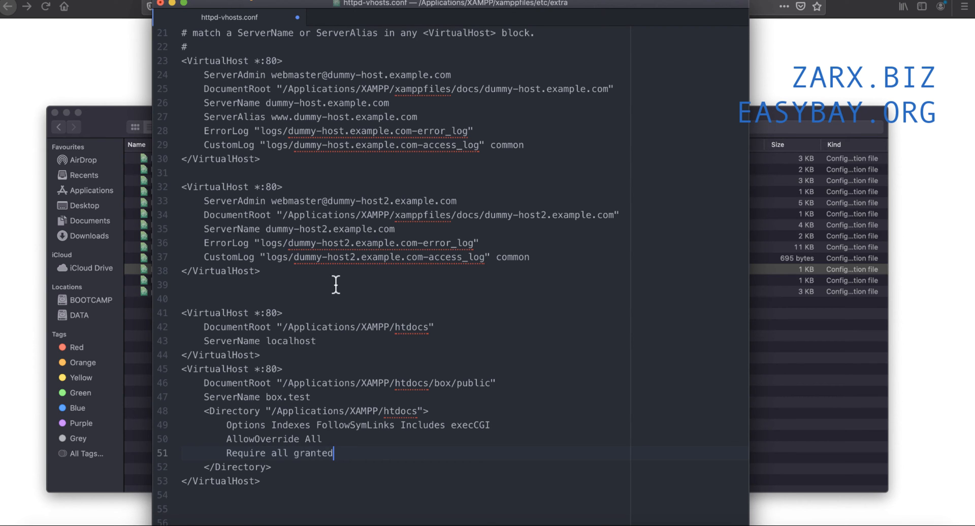
scroll("up", 3)
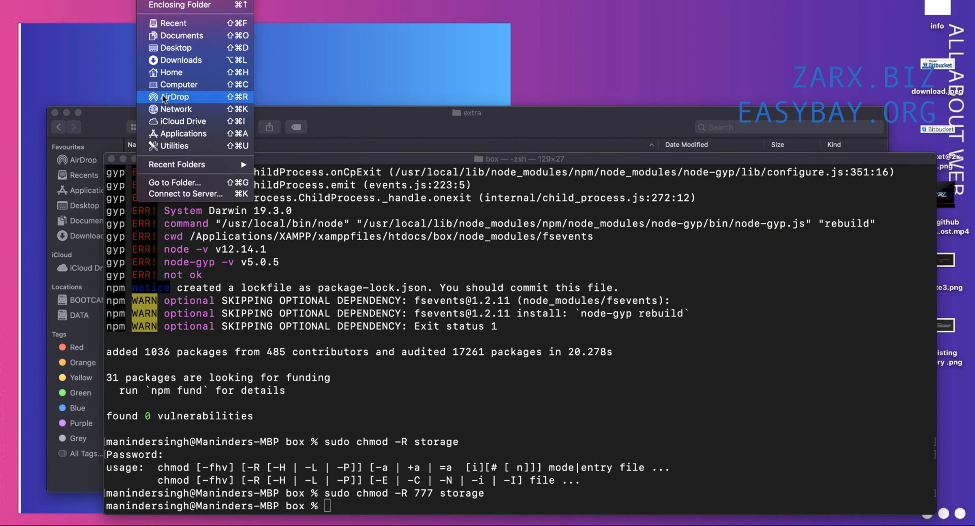
Step: Jump to /private via Go to Folder and enter its etc folder
left_click(175, 182)
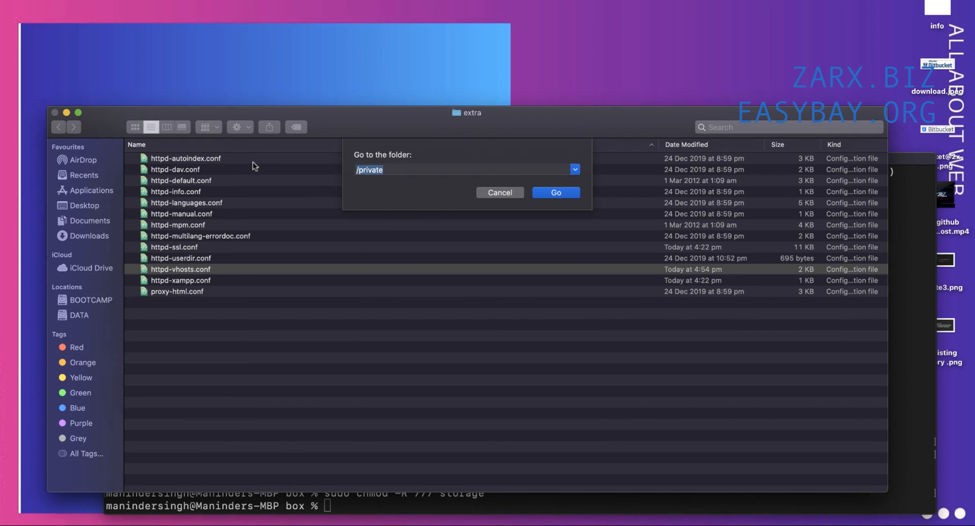
left_click(460, 170)
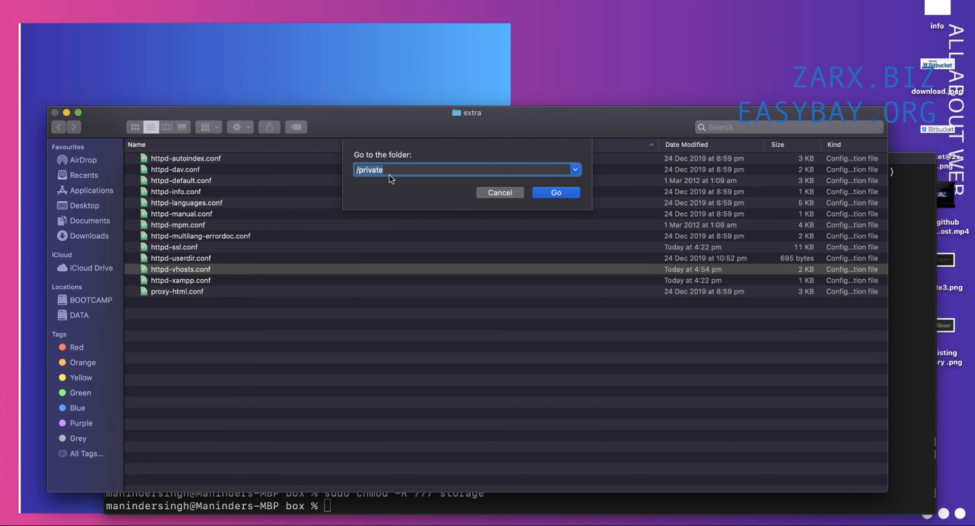
left_click(555, 192)
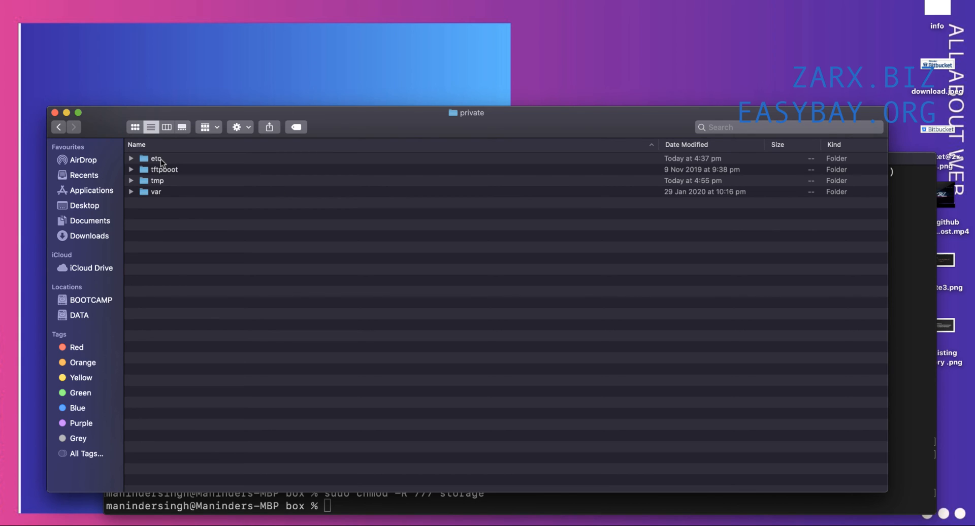
left_click(156, 158)
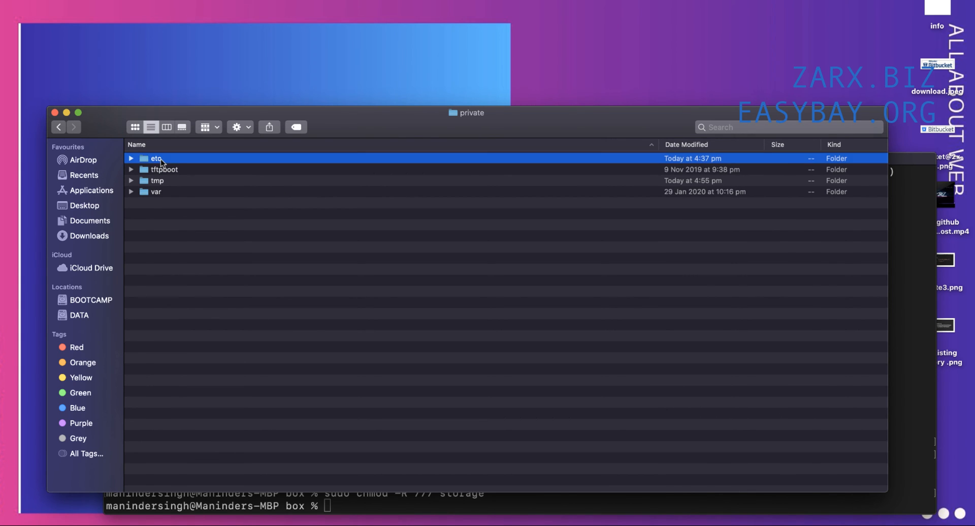
double_click(156, 159)
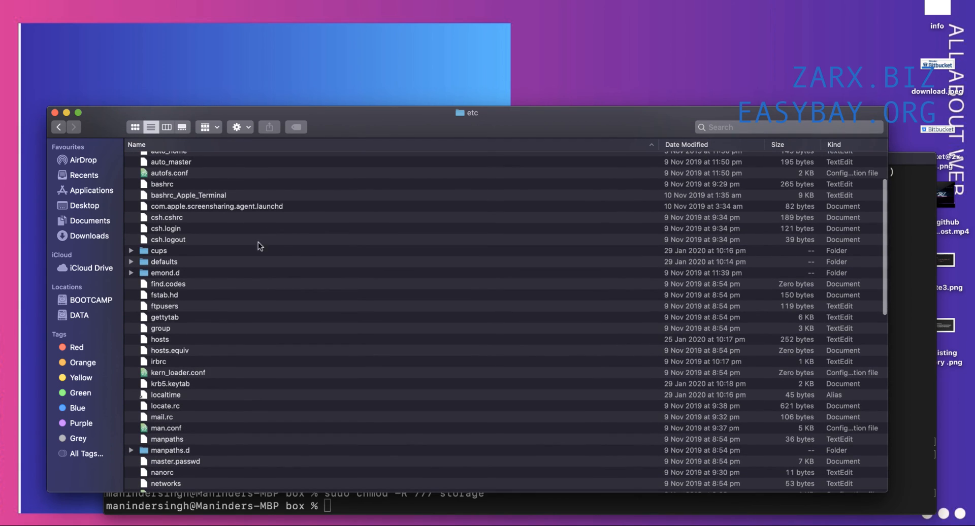
Step: Open the hosts file with Sublime Text from its context menu
right_click(160, 347)
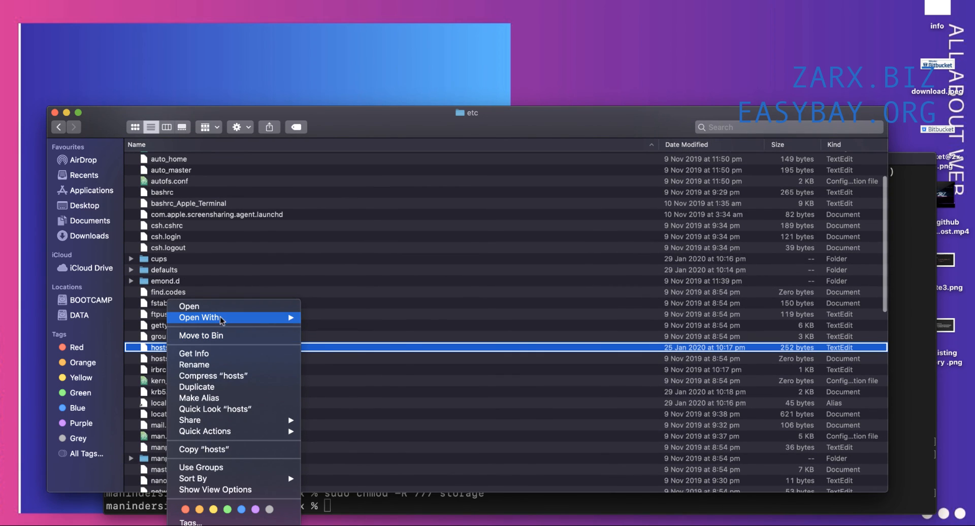
left_click(188, 306)
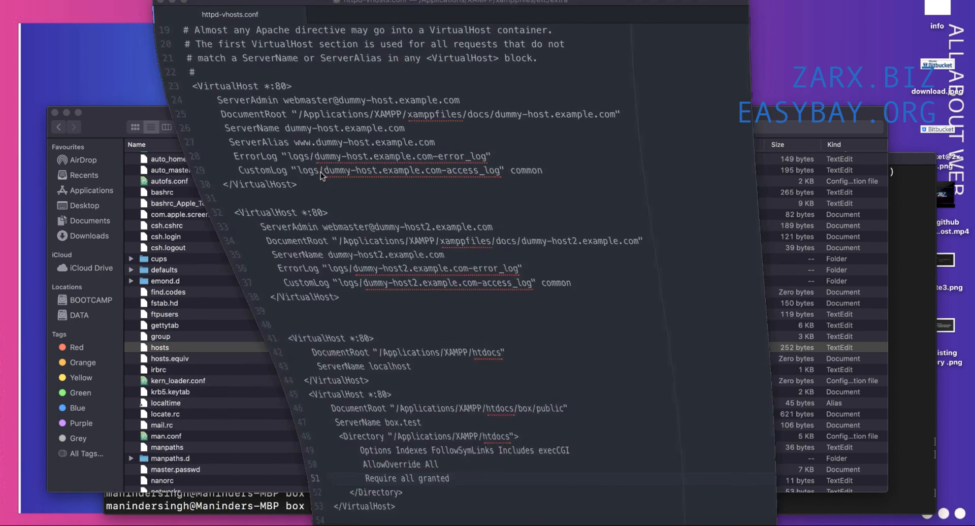
Step: Map 127.0.0.1 to box.test in the hosts file, checking it against httpd-vhosts.conf
left_click(383, 18)
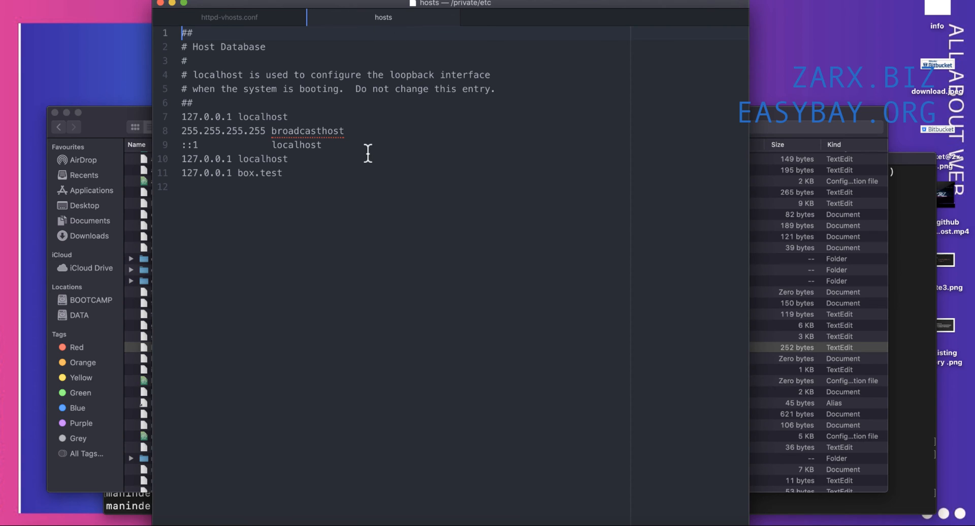
mouse_move(295, 173)
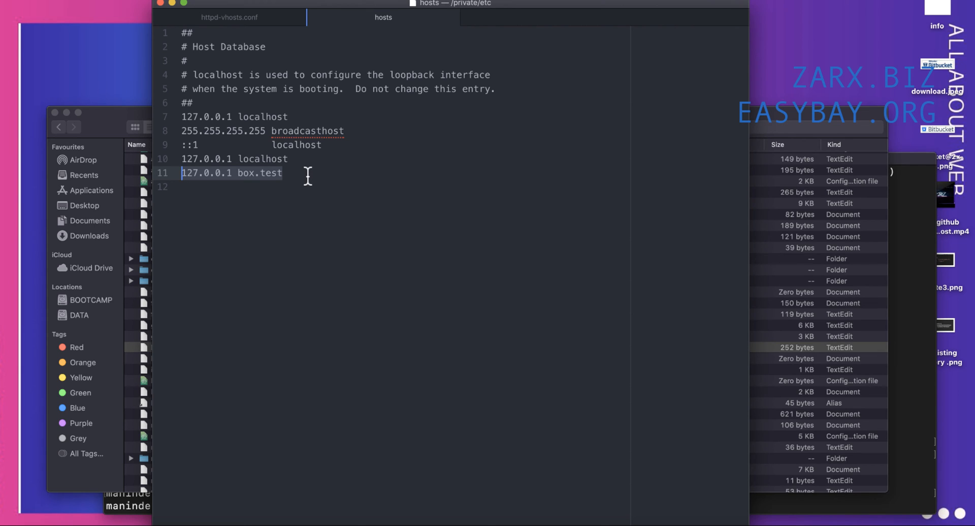
left_click(283, 172)
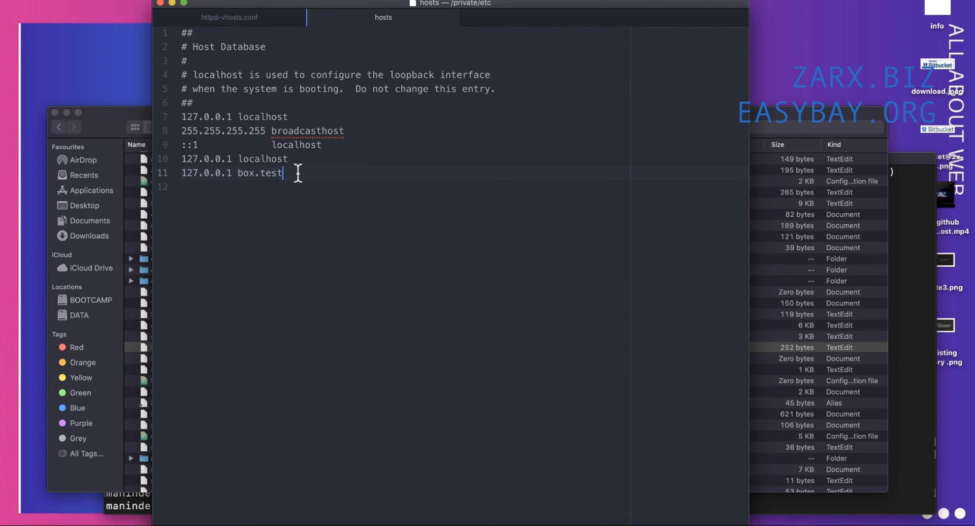
mouse_move(277, 33)
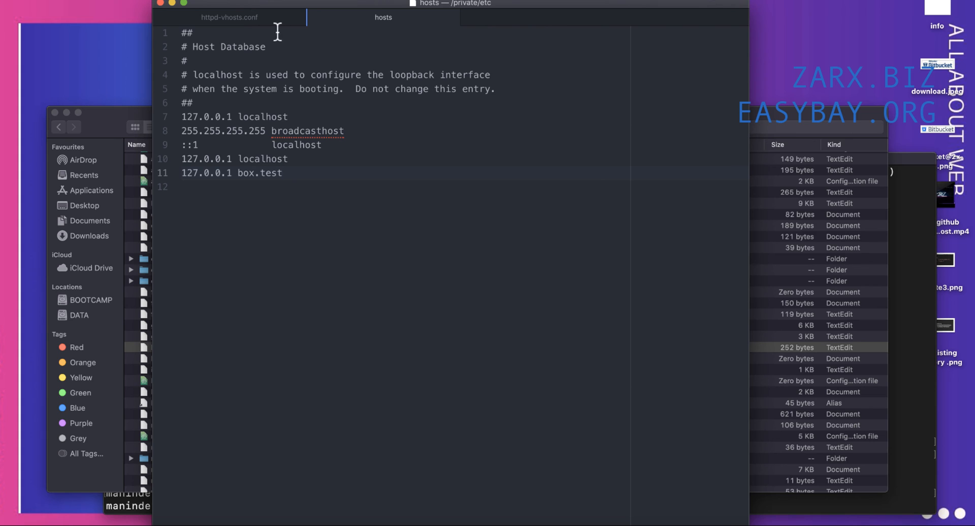
left_click(228, 17)
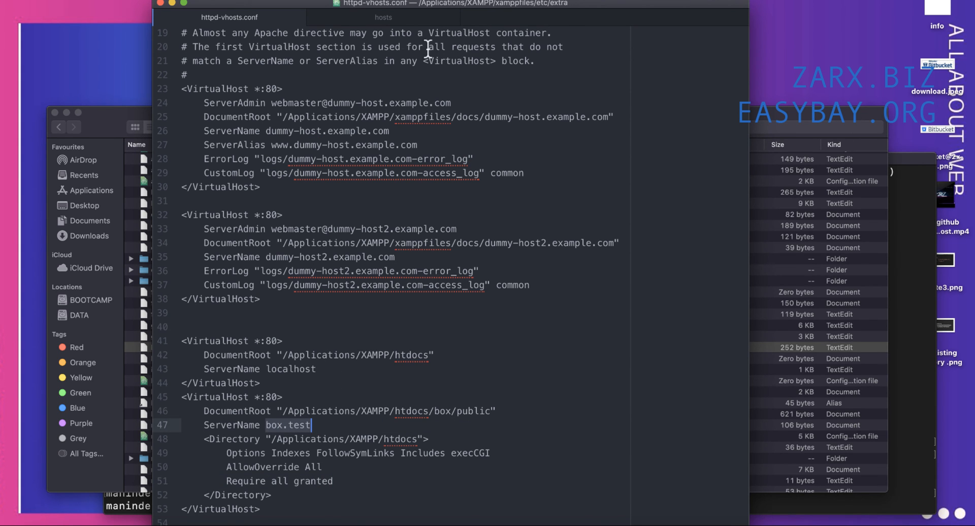
left_click(382, 17)
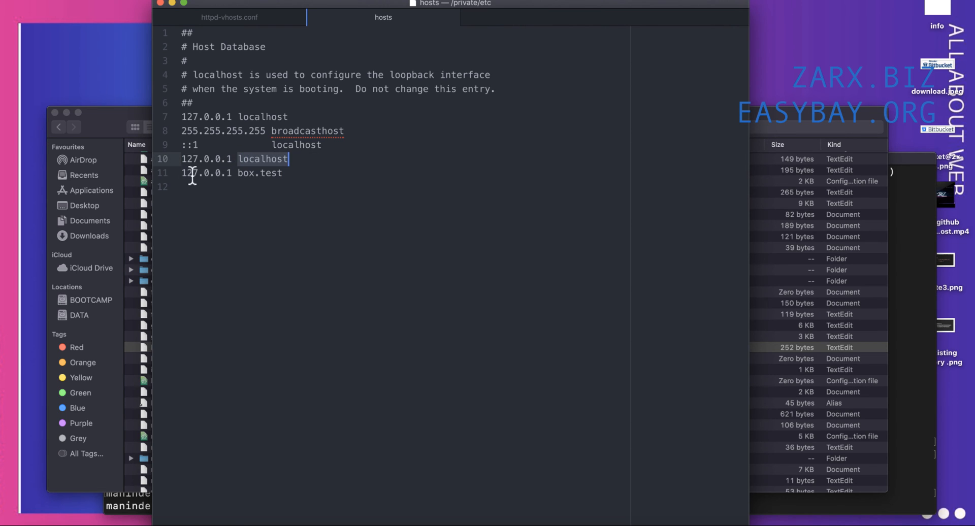
mouse_move(223, 184)
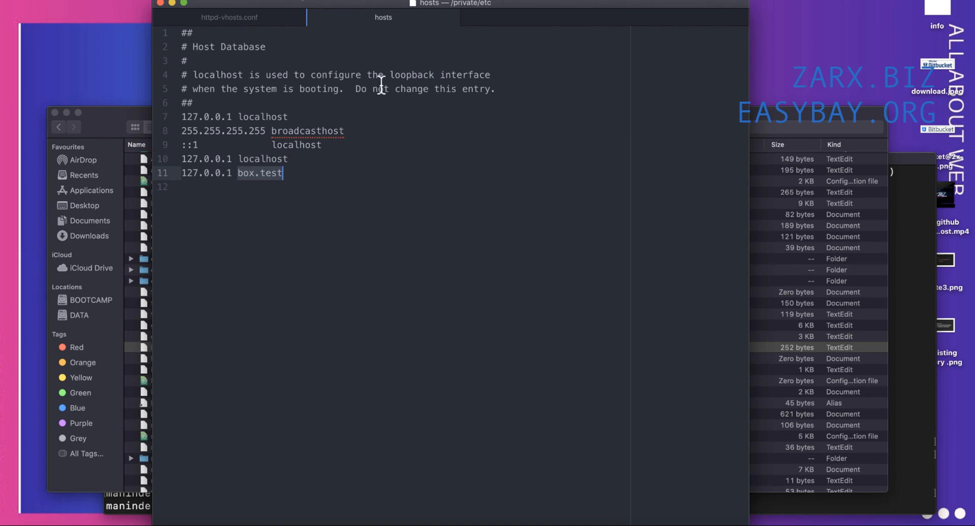
left_click(228, 17)
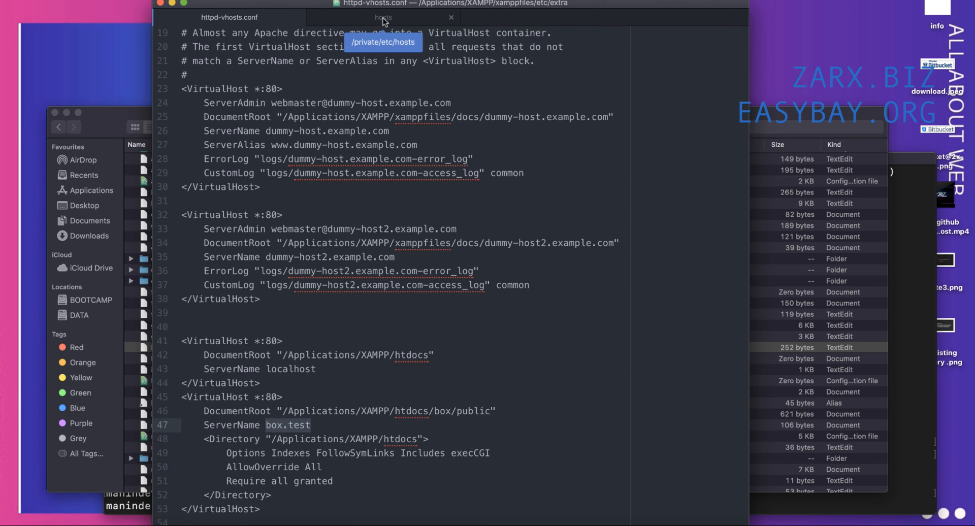
left_click(383, 17)
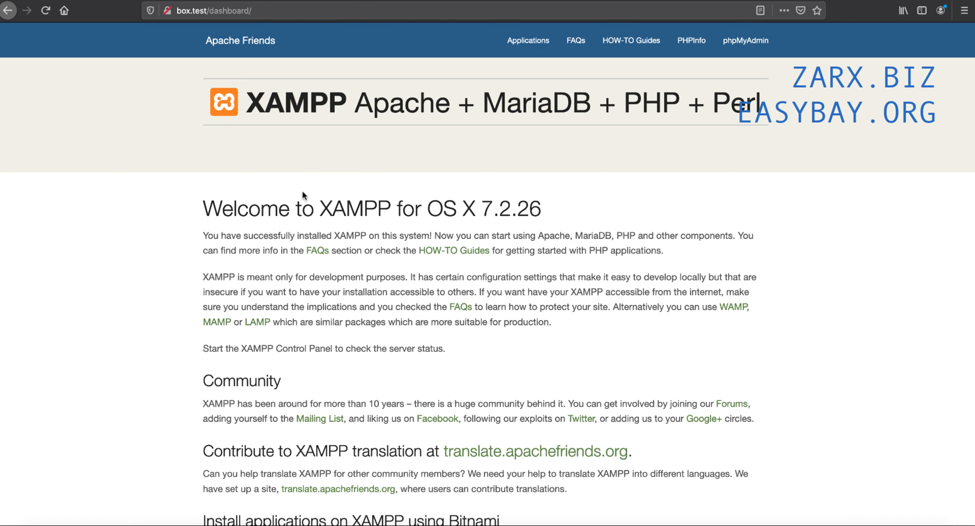
mouse_move(279, 218)
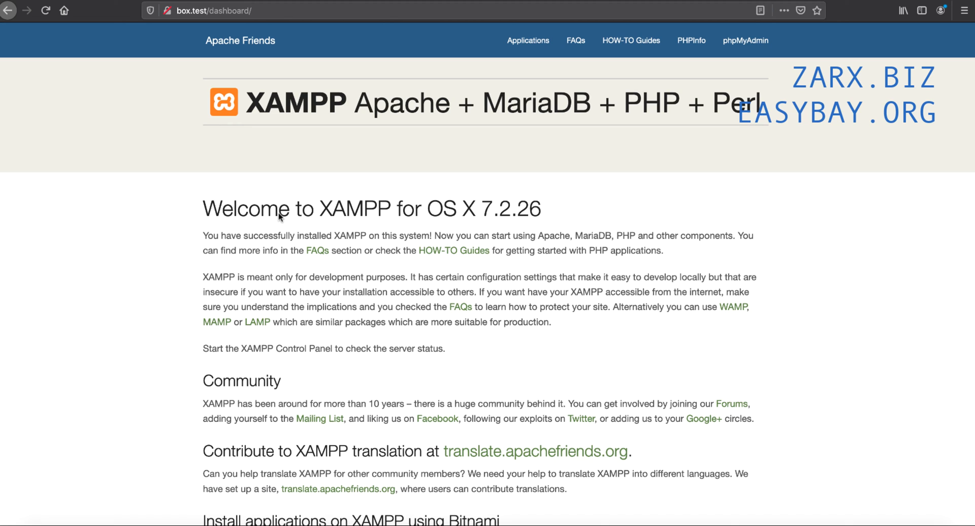
mouse_move(620, 182)
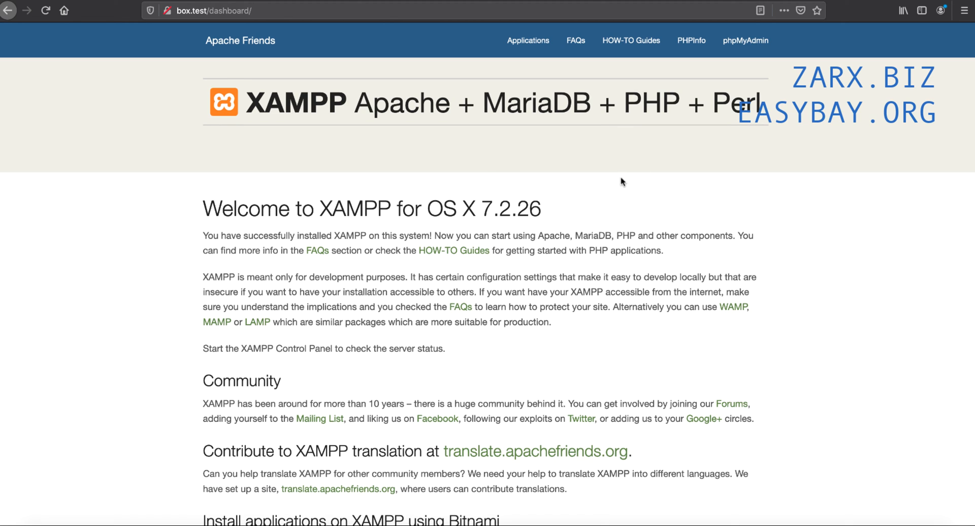
mouse_move(198, 33)
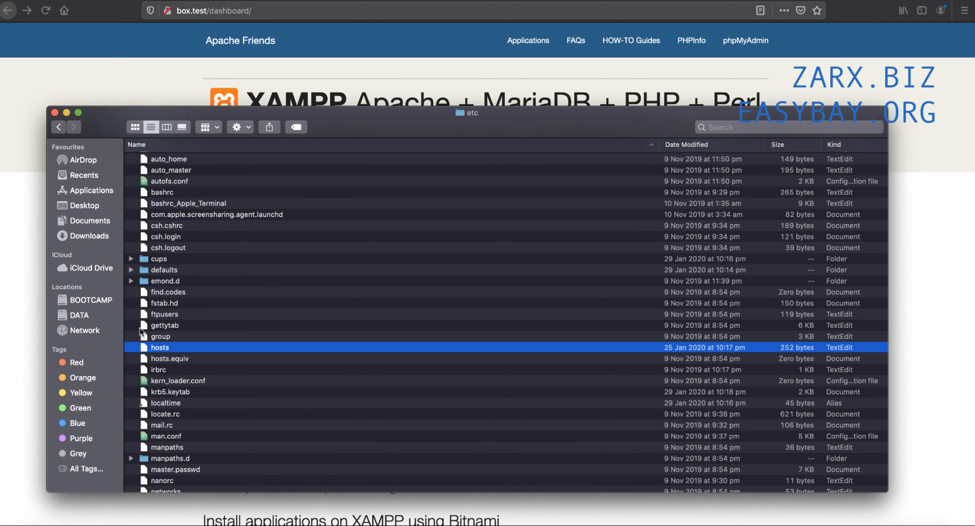
Step: Navigate from Applications into XAMPP's xamppfiles/etc folder
left_click(90, 190)
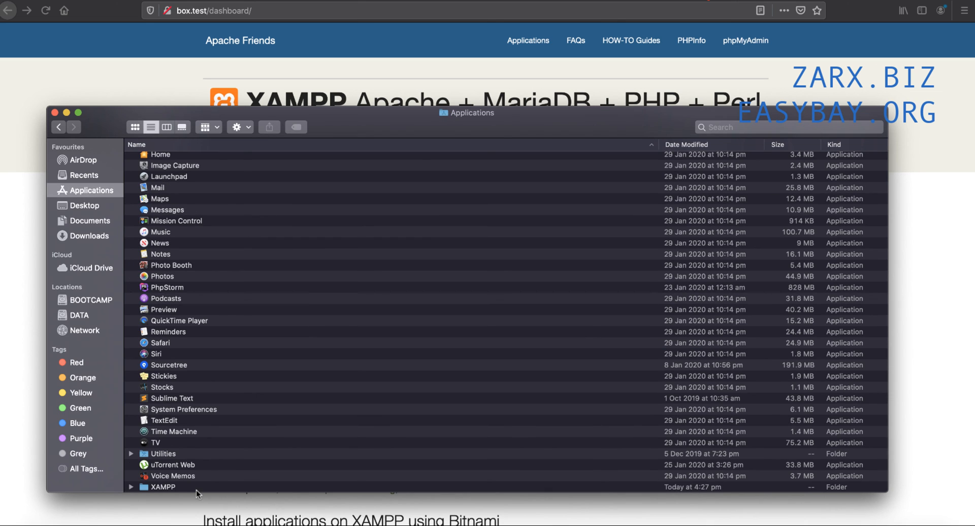
double_click(162, 487)
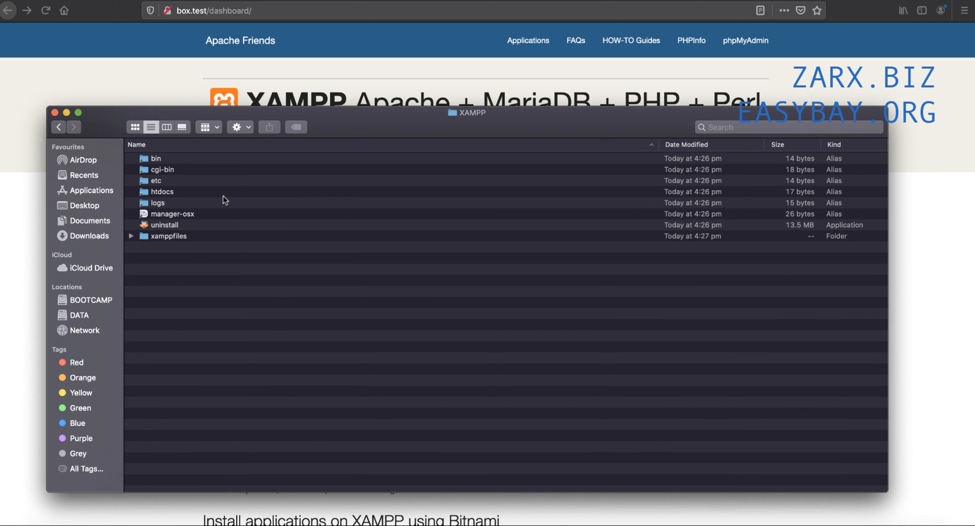
mouse_move(189, 239)
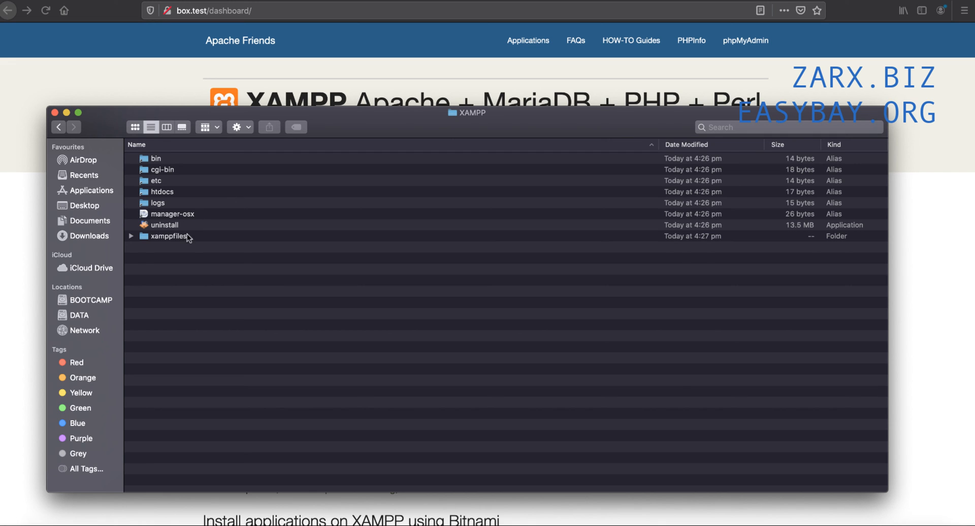
double_click(170, 237)
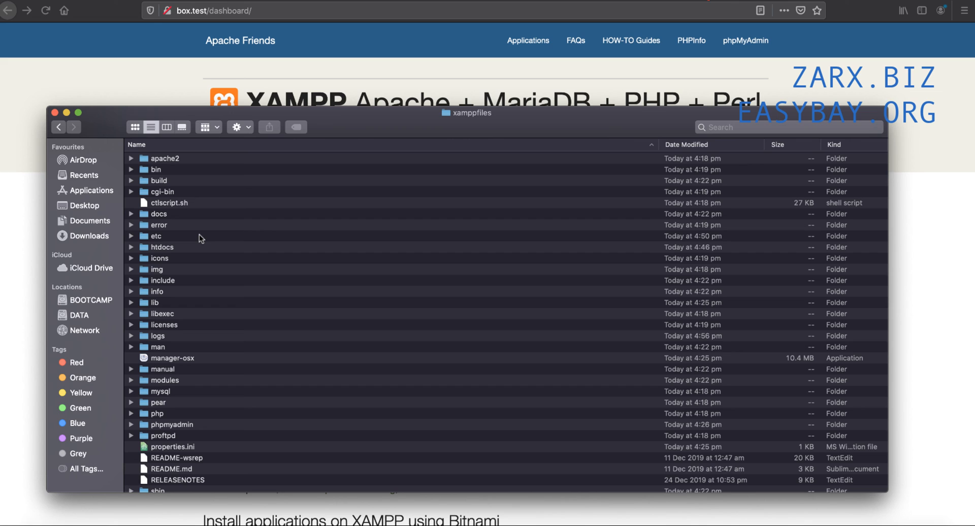
mouse_move(173, 226)
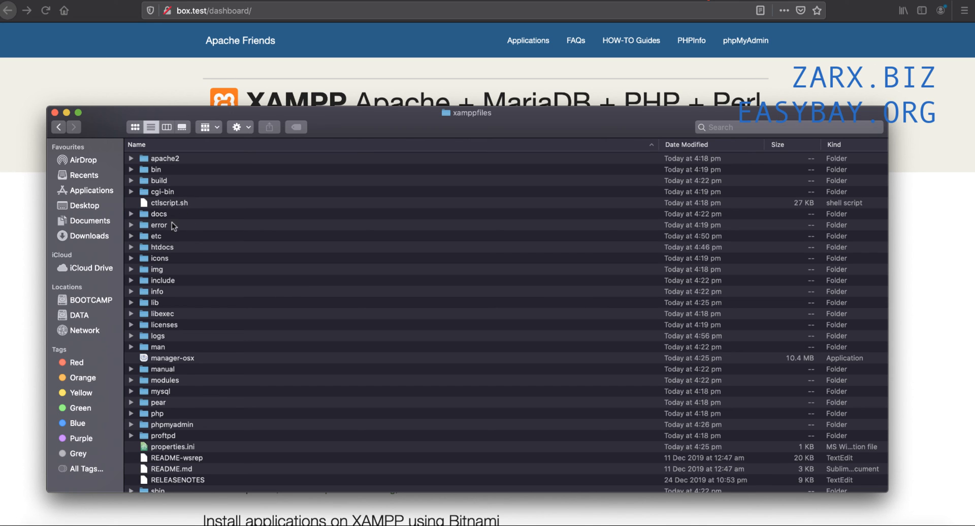
double_click(157, 225)
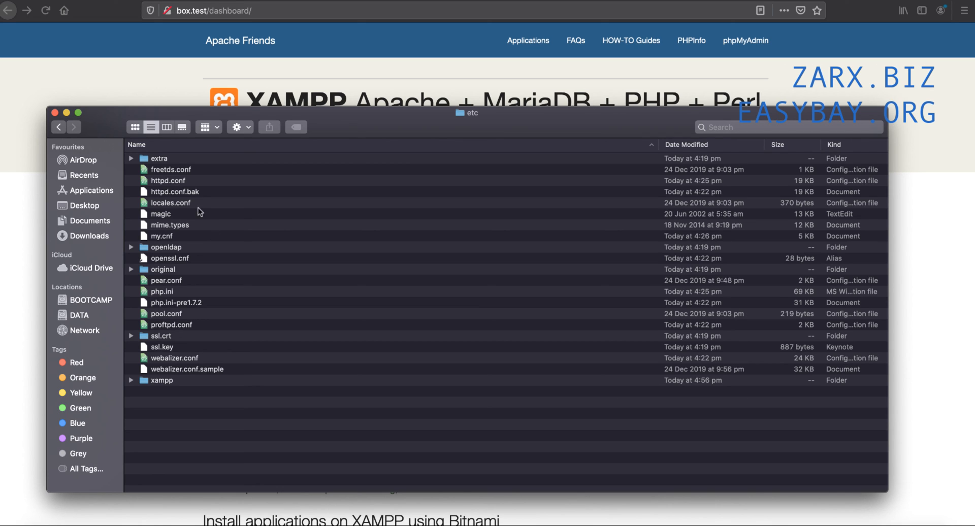
Step: Select httpd.conf and bring up its context menu of actions
left_click(168, 180)
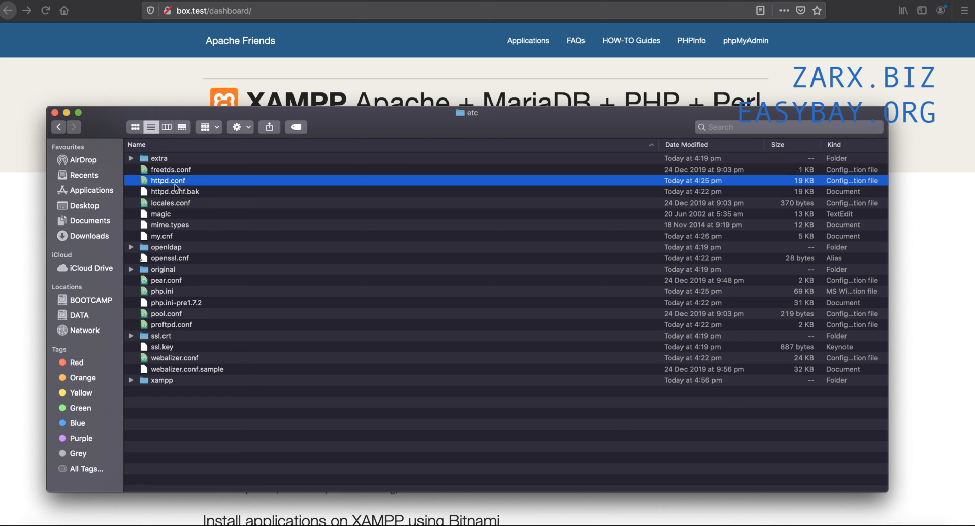
right_click(167, 181)
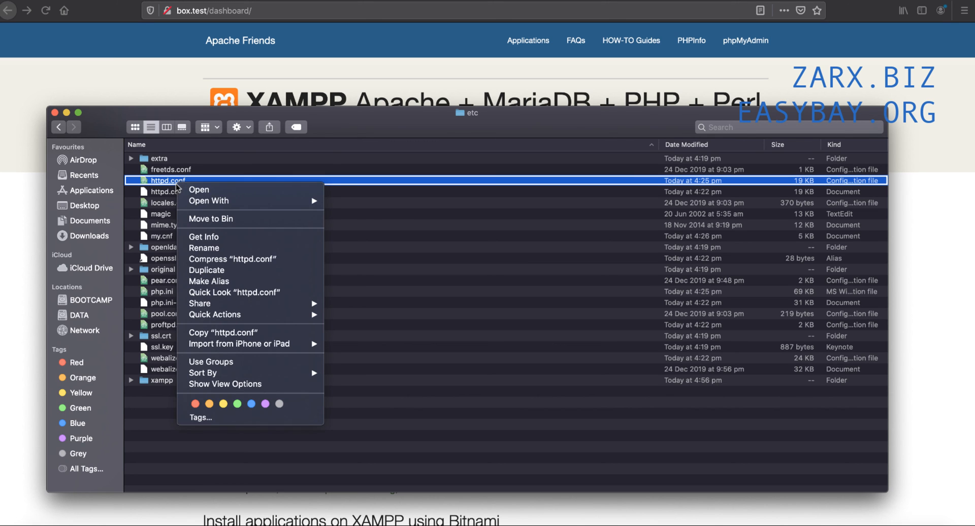
Step: Find the vhosts Include line in httpd.conf and remove its leading # so httpd-vhosts.conf loads
left_click(199, 190)
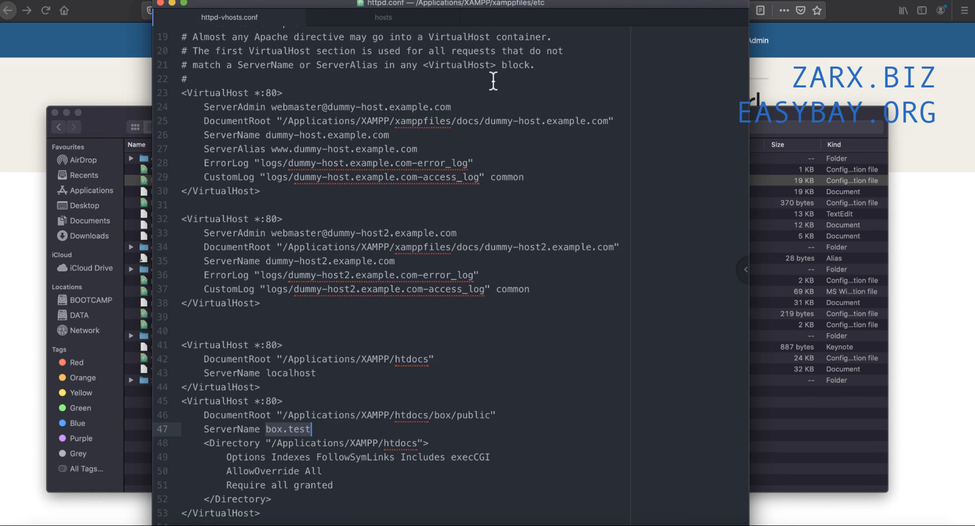
left_click(382, 17)
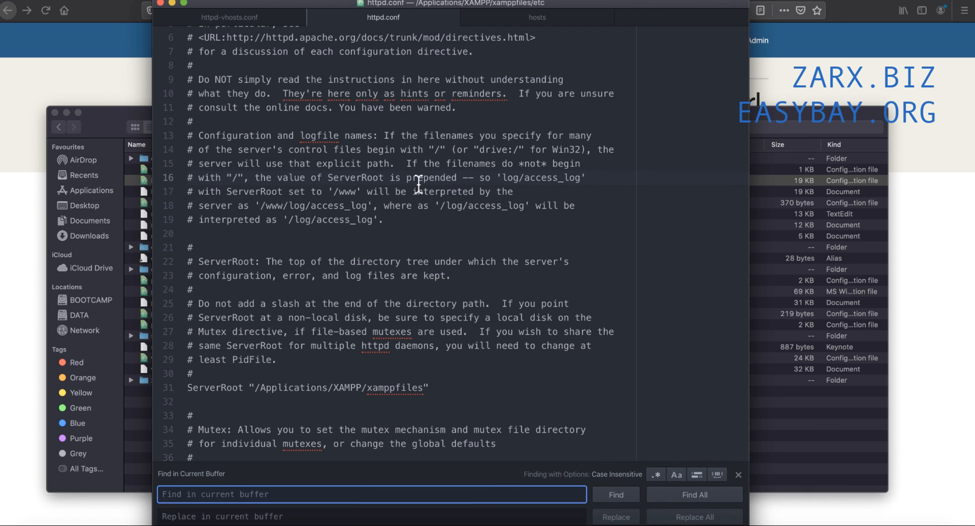
type("v")
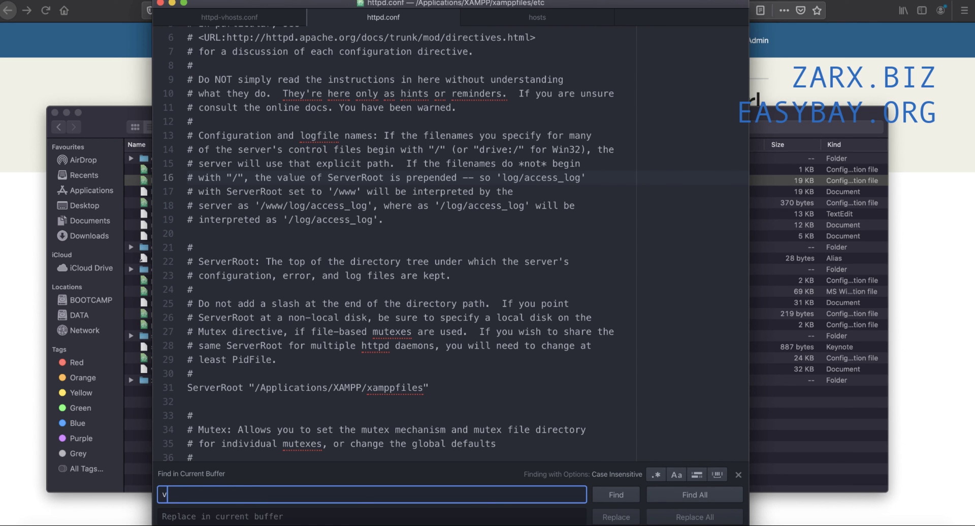
type("hosts.config")
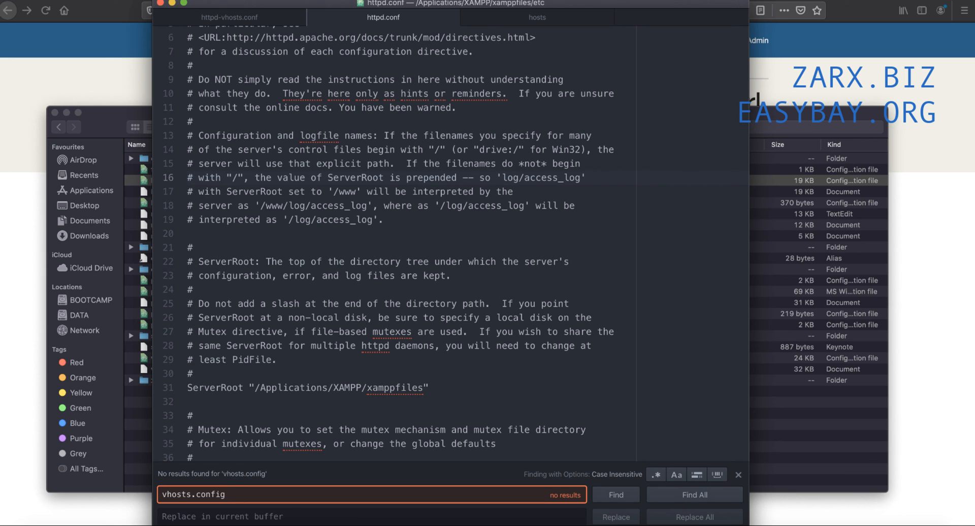
key("BackSpace")
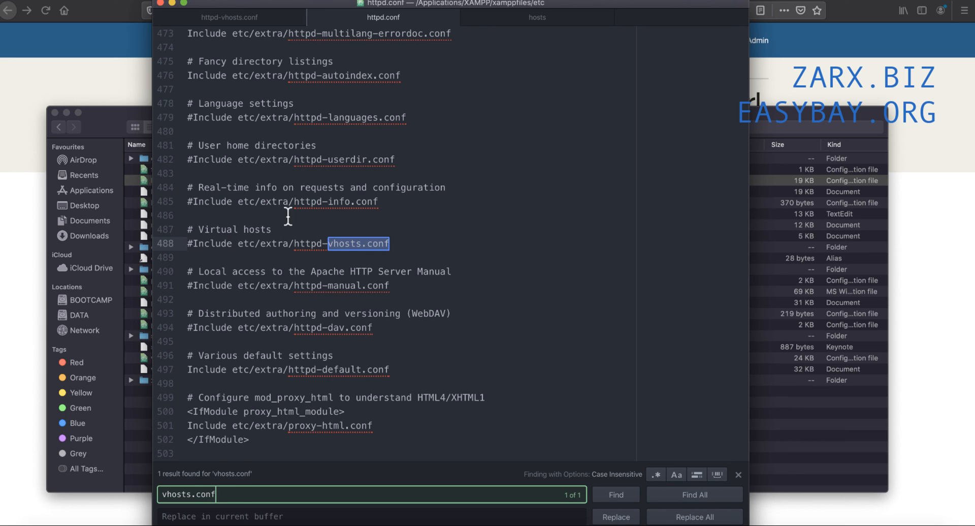
left_click(299, 243)
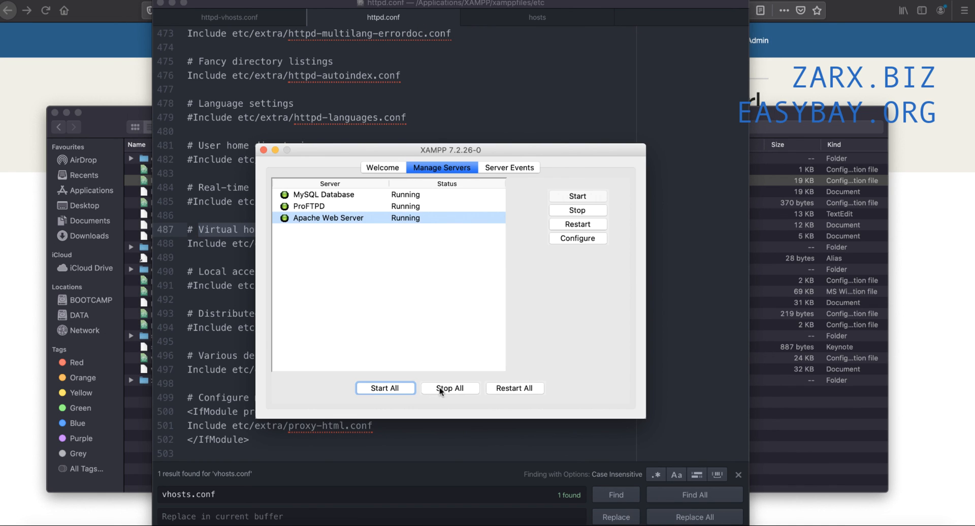
Step: Stop All then Start All so MySQL, ProFTPD and Apache come back up running
left_click(450, 388)
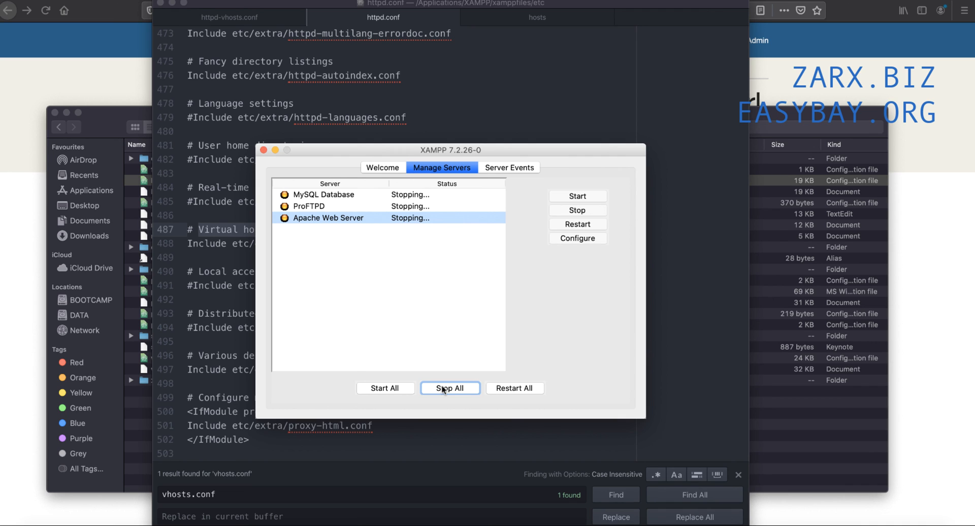
left_click(450, 387)
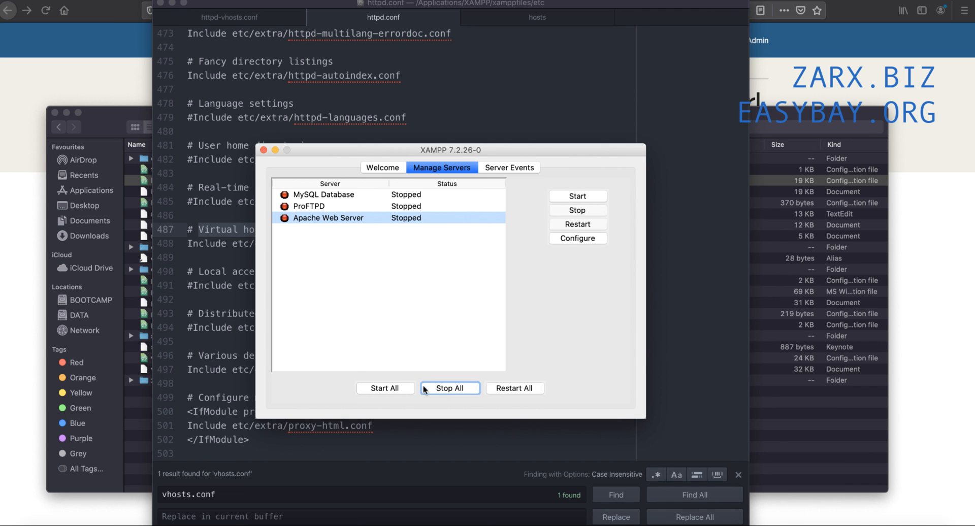
left_click(385, 388)
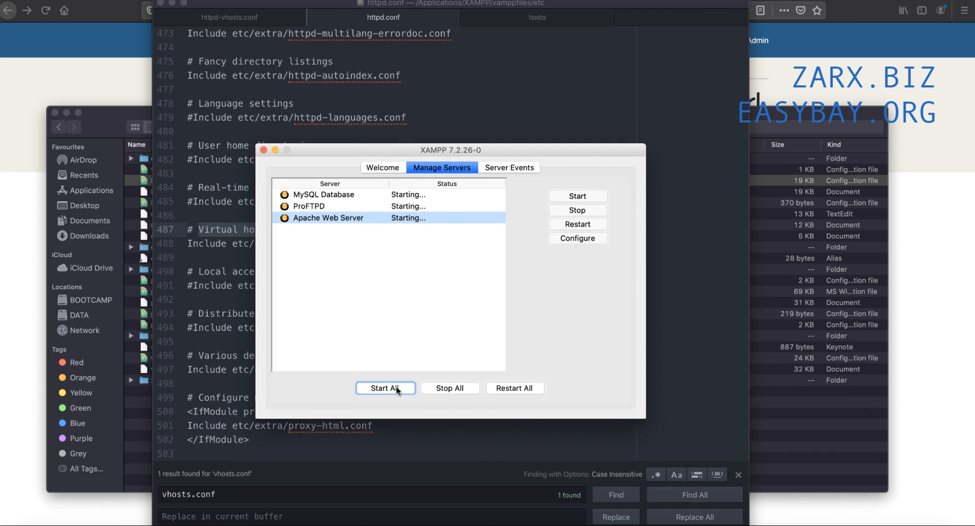
left_click(385, 388)
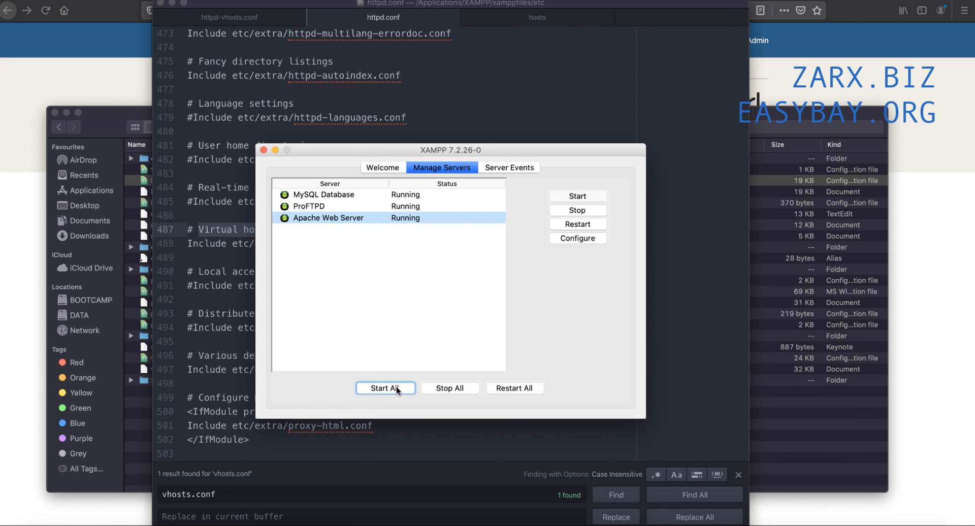
mouse_move(127, 86)
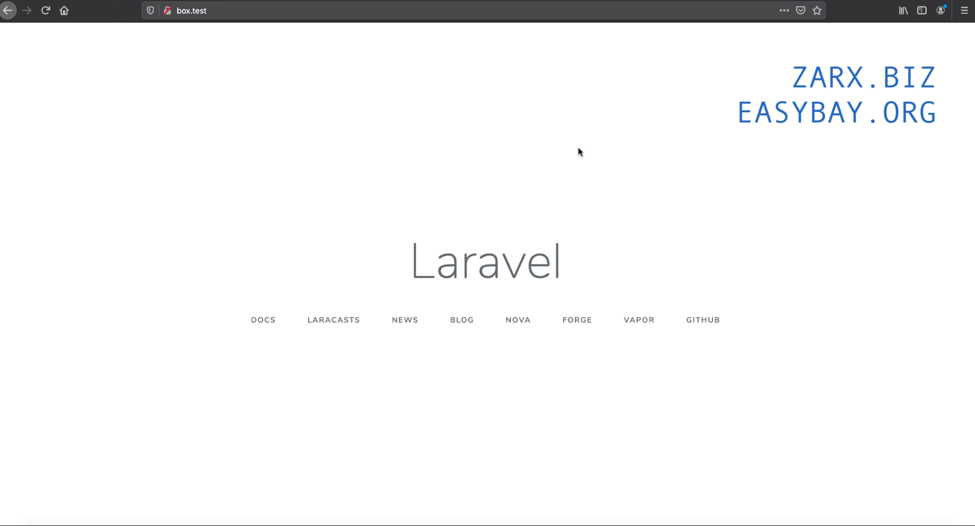
mouse_move(490, 208)
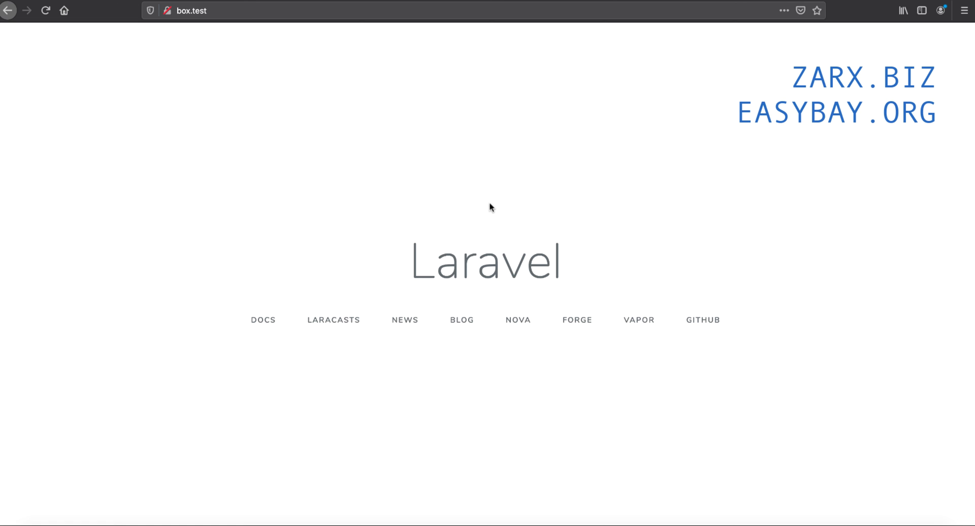
mouse_move(631, 261)
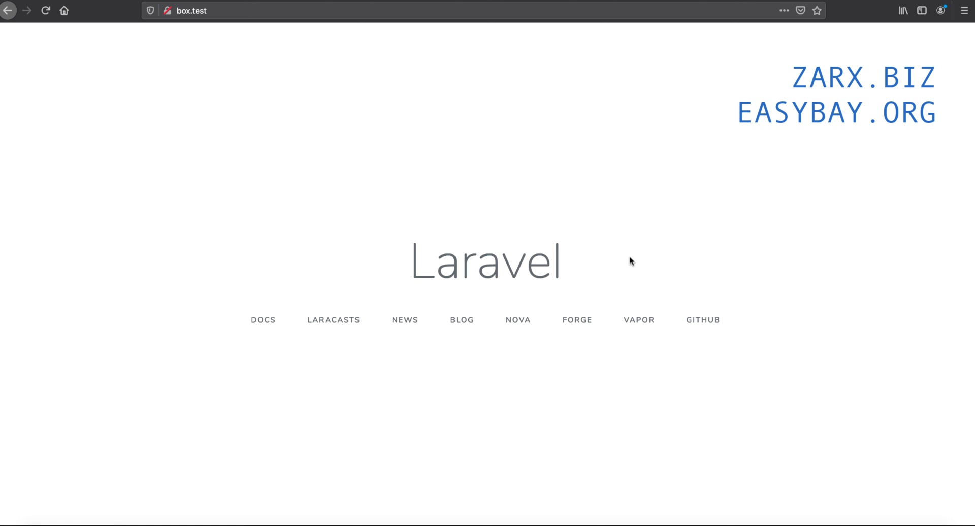
mouse_move(557, 138)
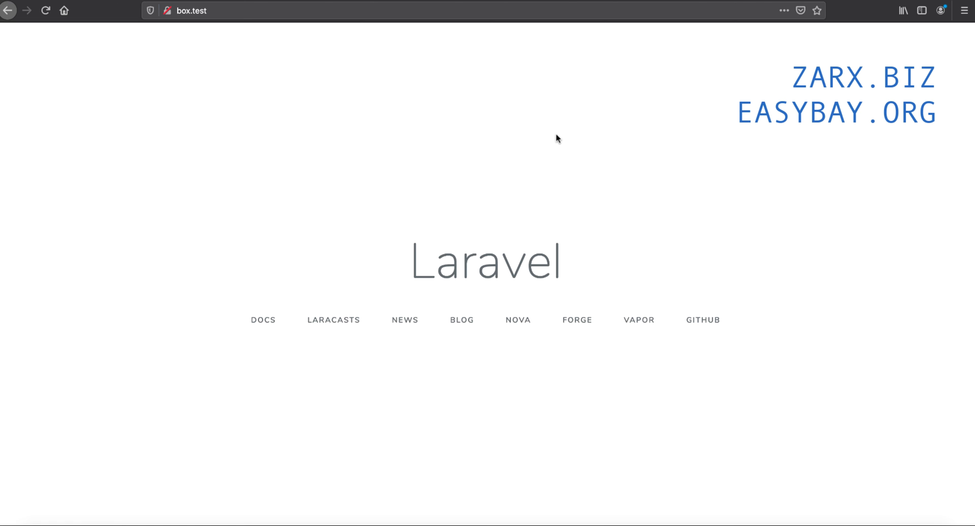